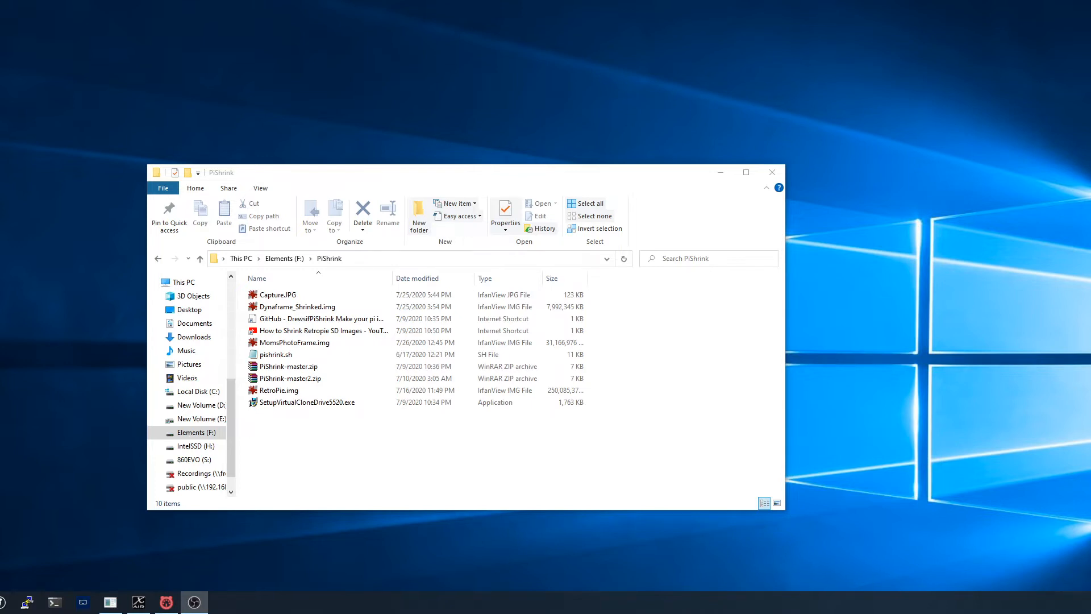
Step: Search Microsoft Store for 'linux' and browse the already-installed Ubuntu listing
left_click(279, 390)
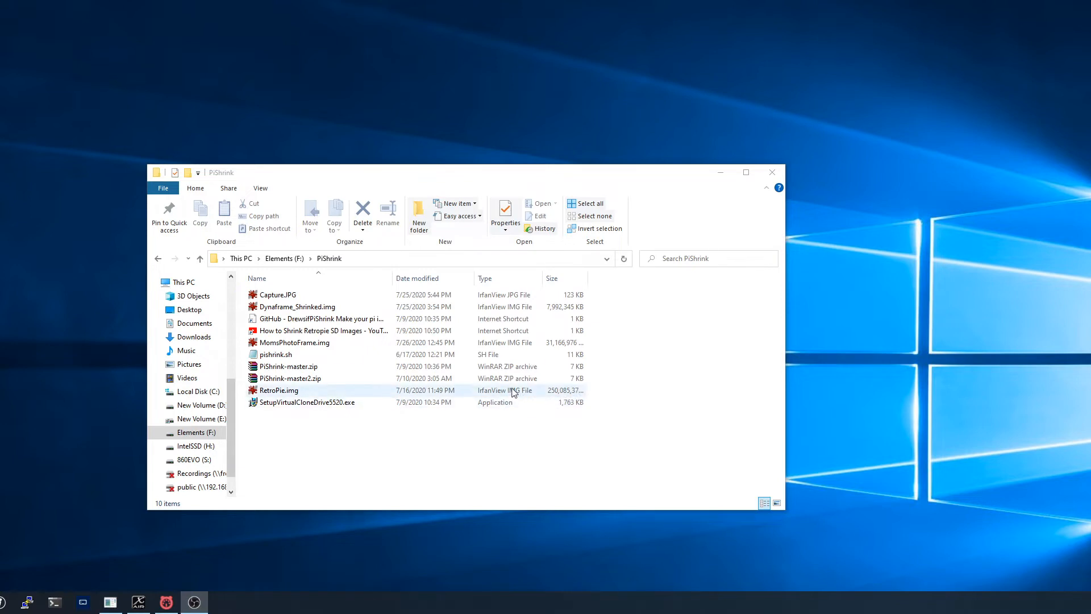
mouse_move(511, 394)
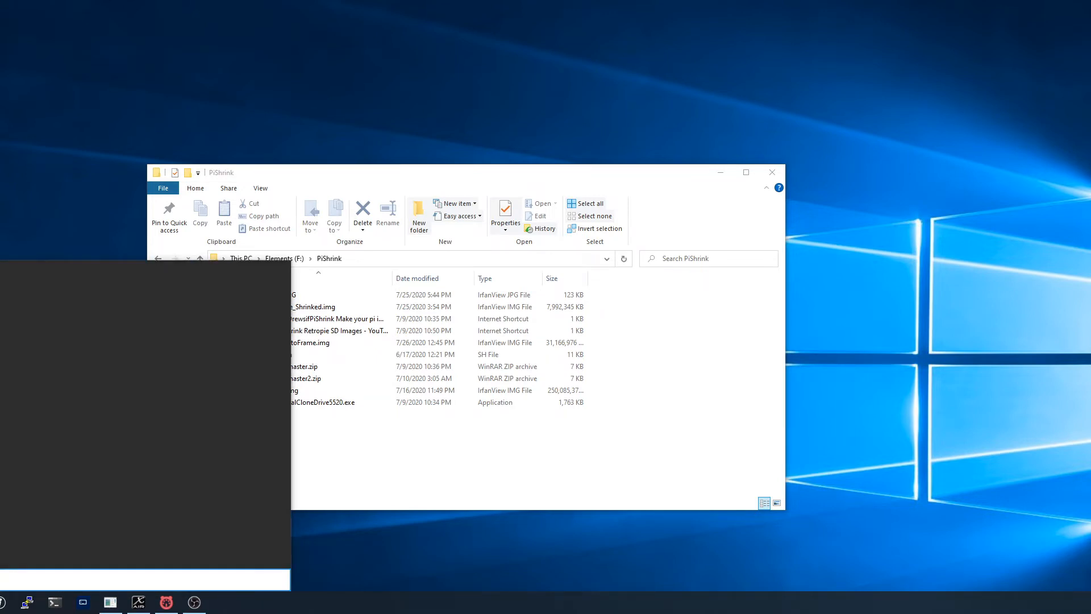
left_click(221, 603)
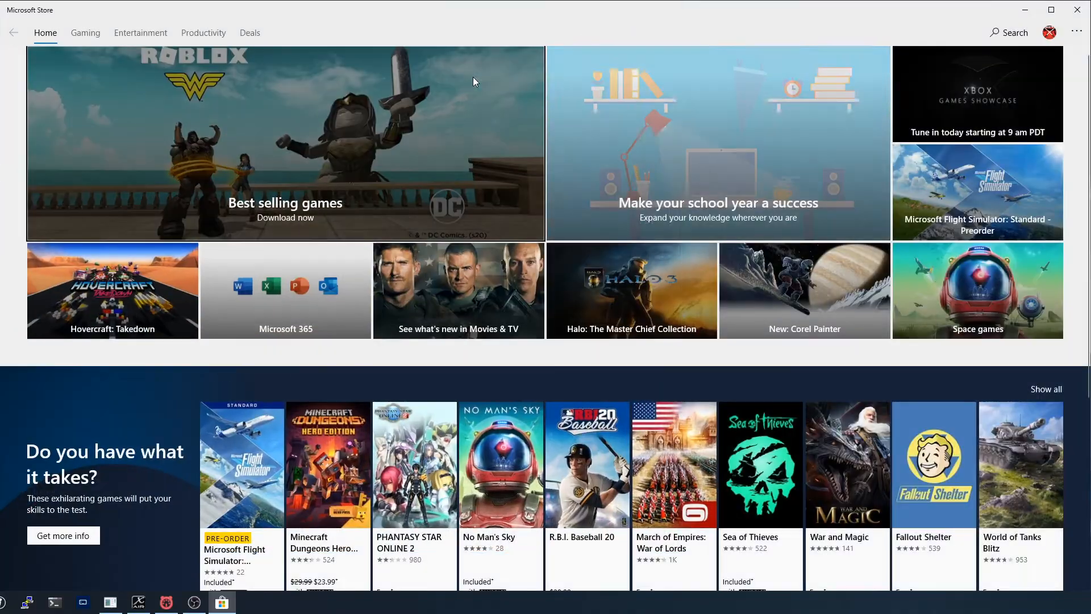
left_click(1007, 32)
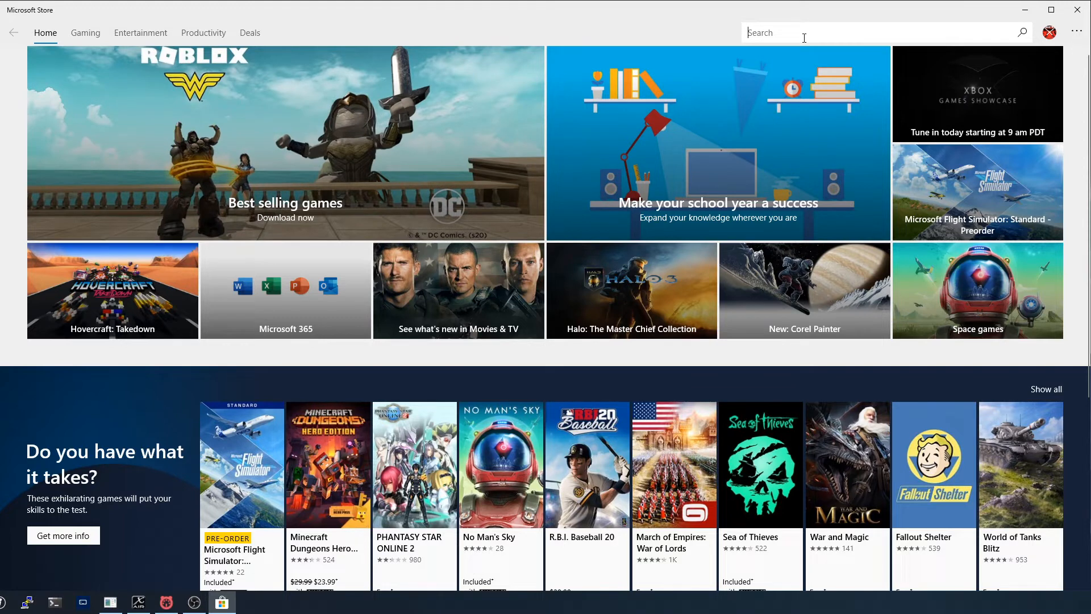
type("linux")
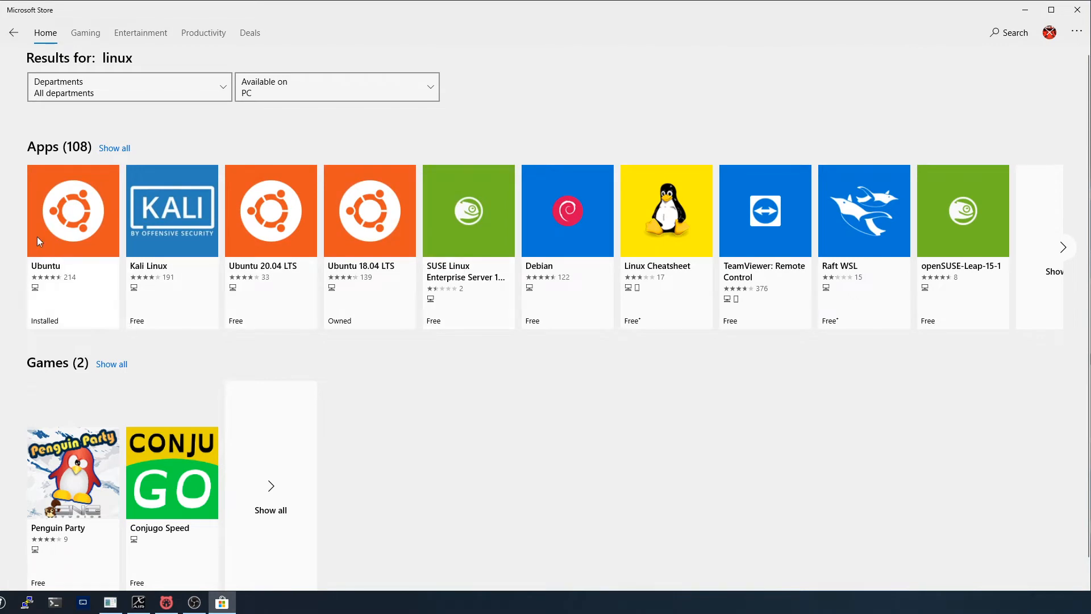
mouse_move(66, 245)
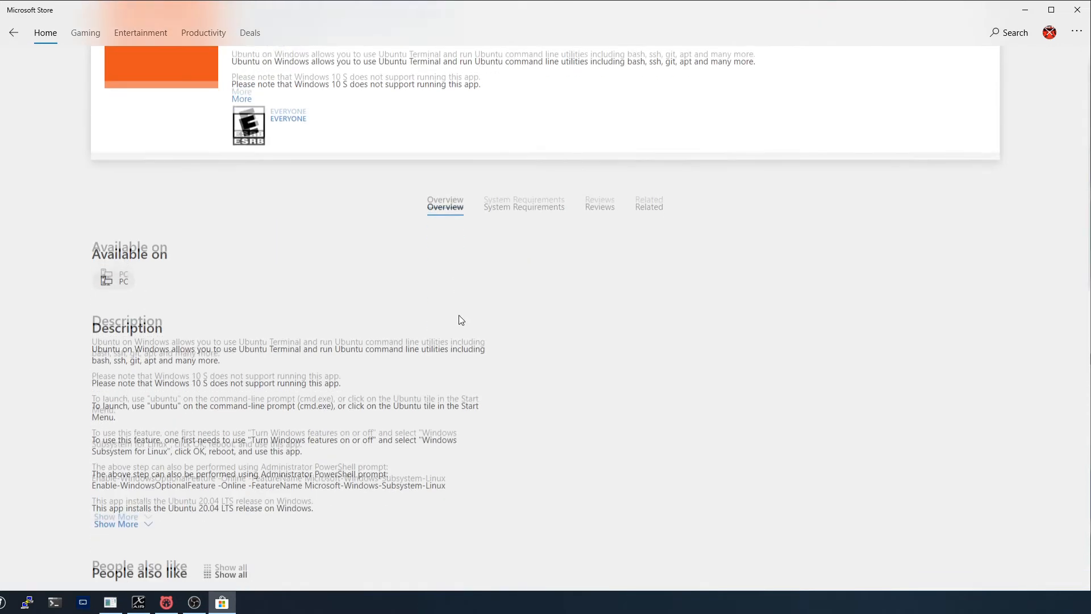
scroll("down", 3)
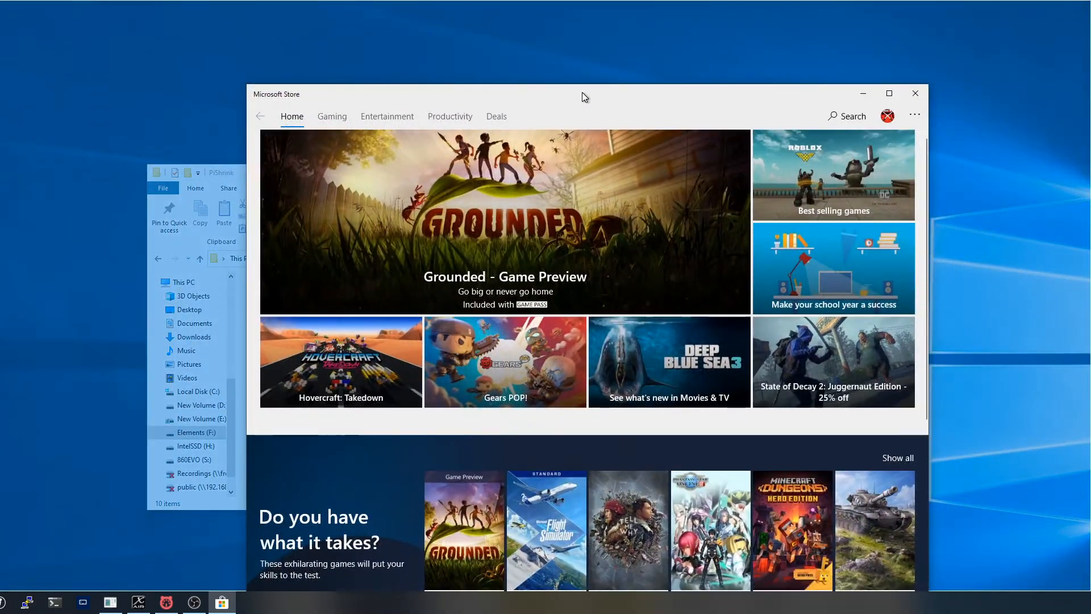
Step: Search Microsoft Store for 'terminal' to list Windows Terminal among 117 apps
left_click(889, 93)
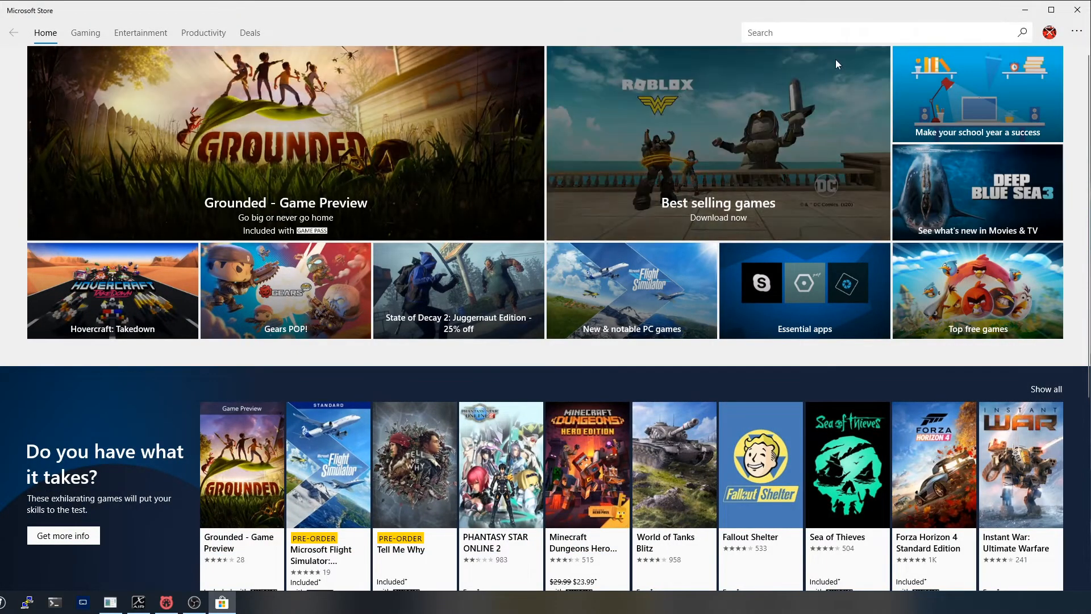
type("termina")
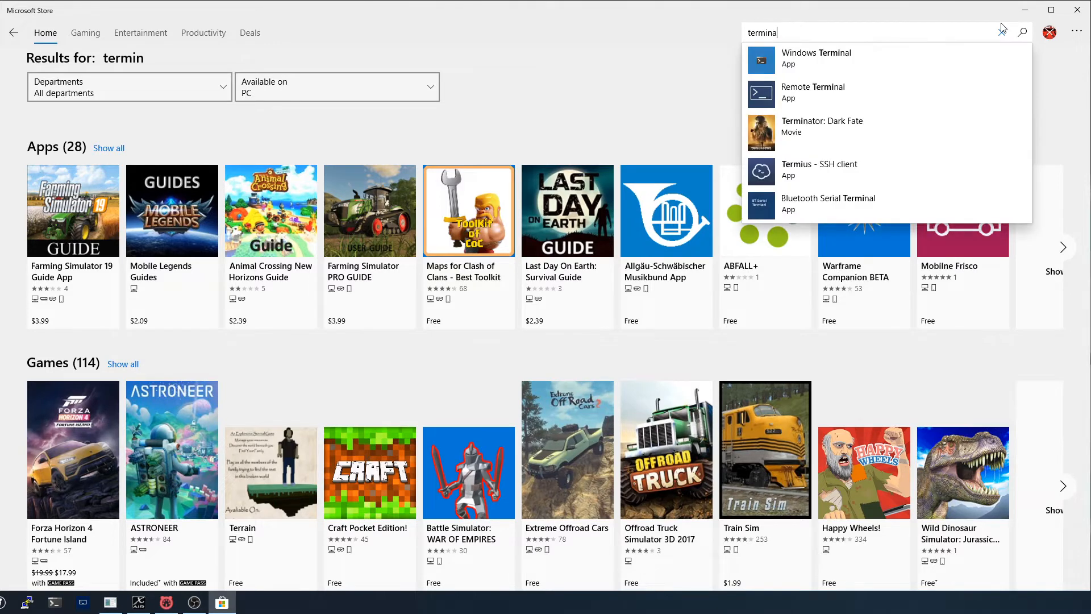
key("Enter")
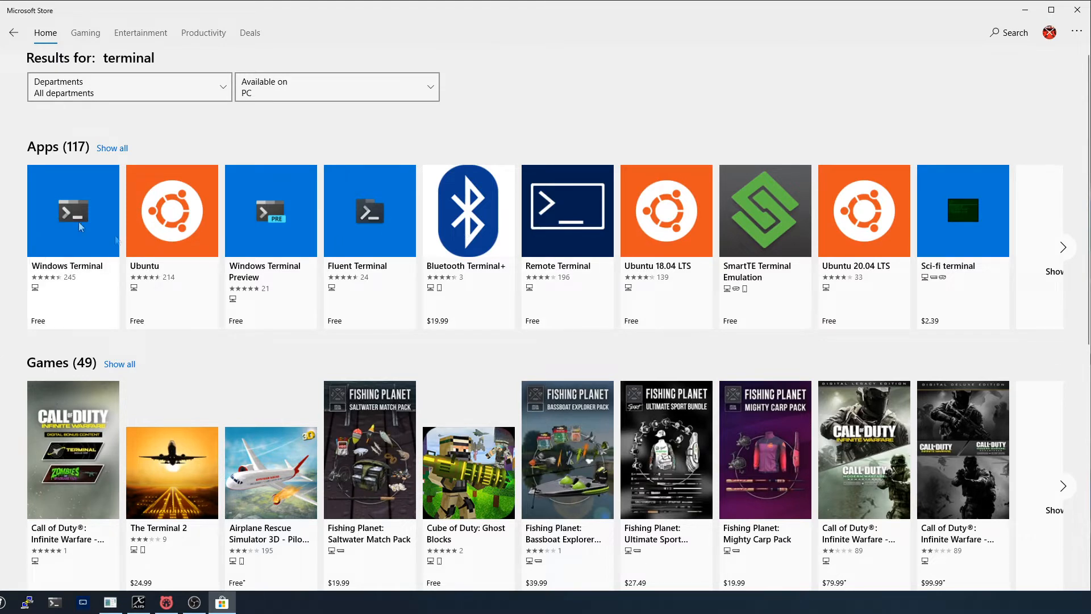
mouse_move(564, 244)
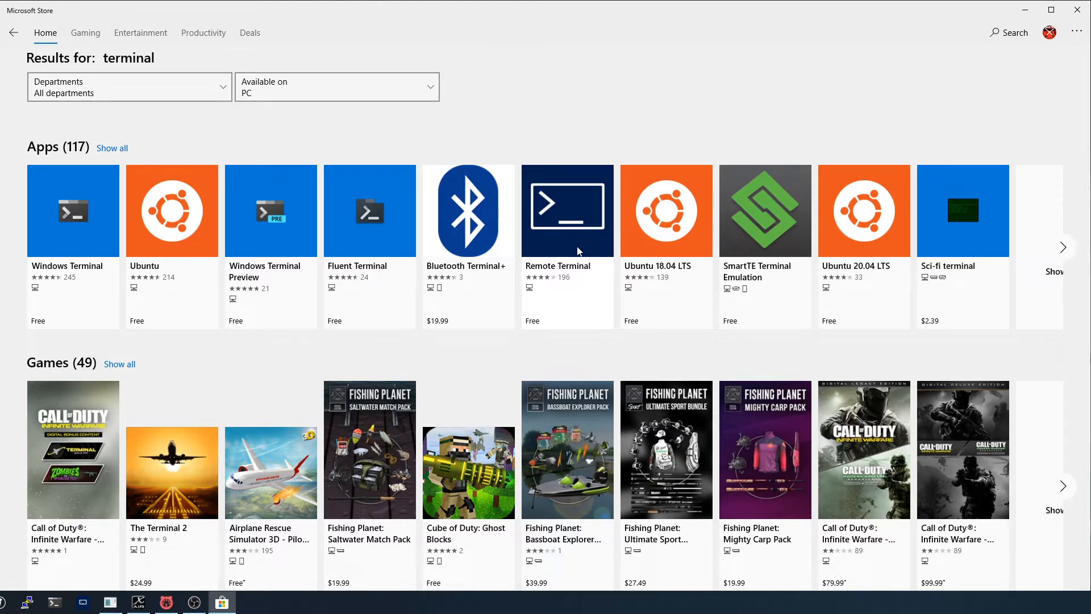
mouse_move(64, 250)
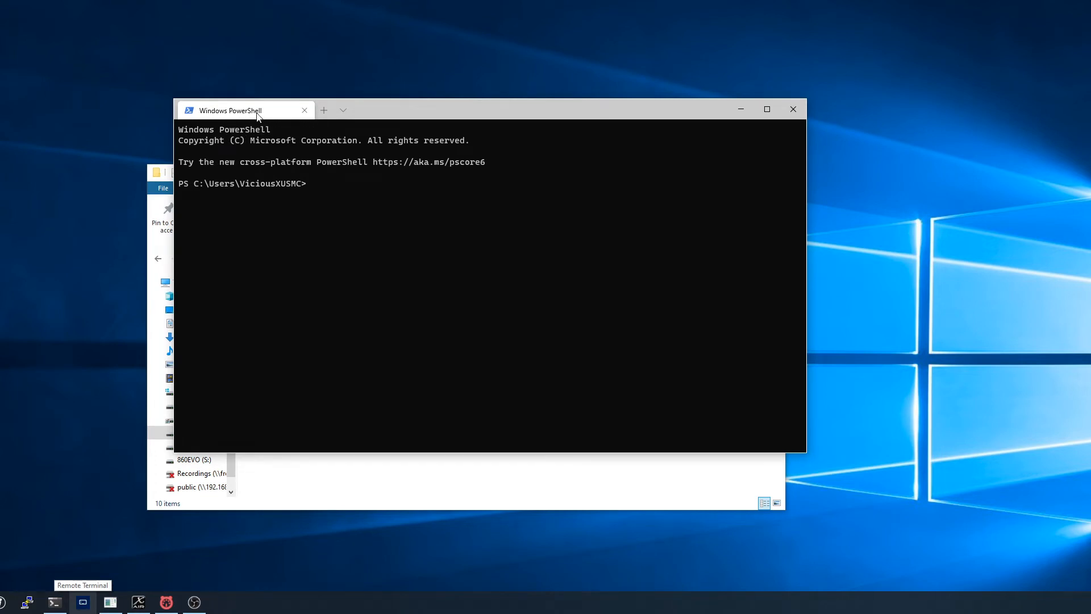
mouse_move(208, 109)
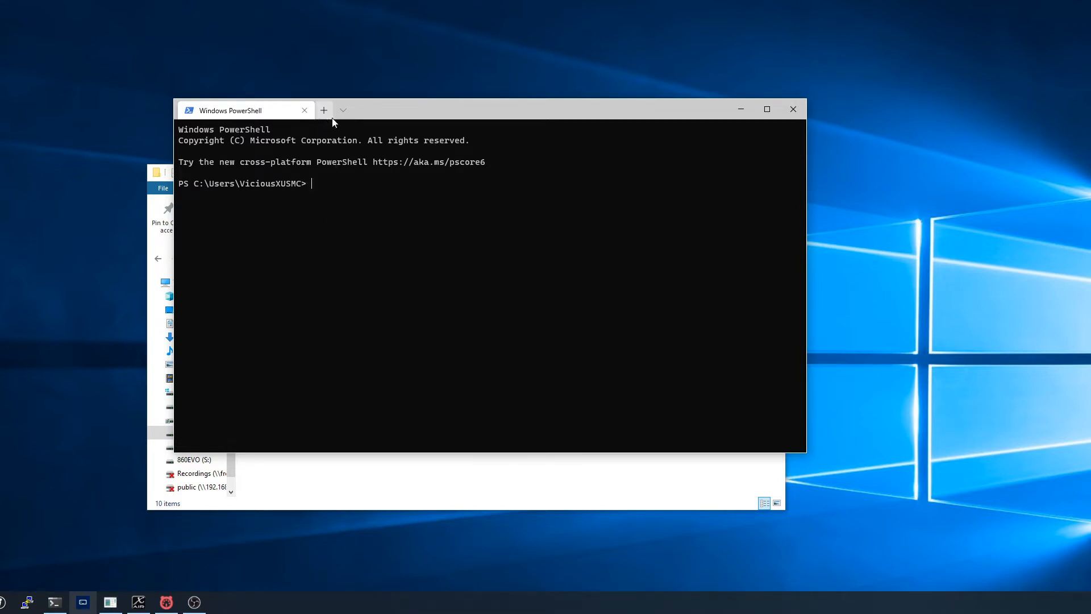
left_click(342, 110)
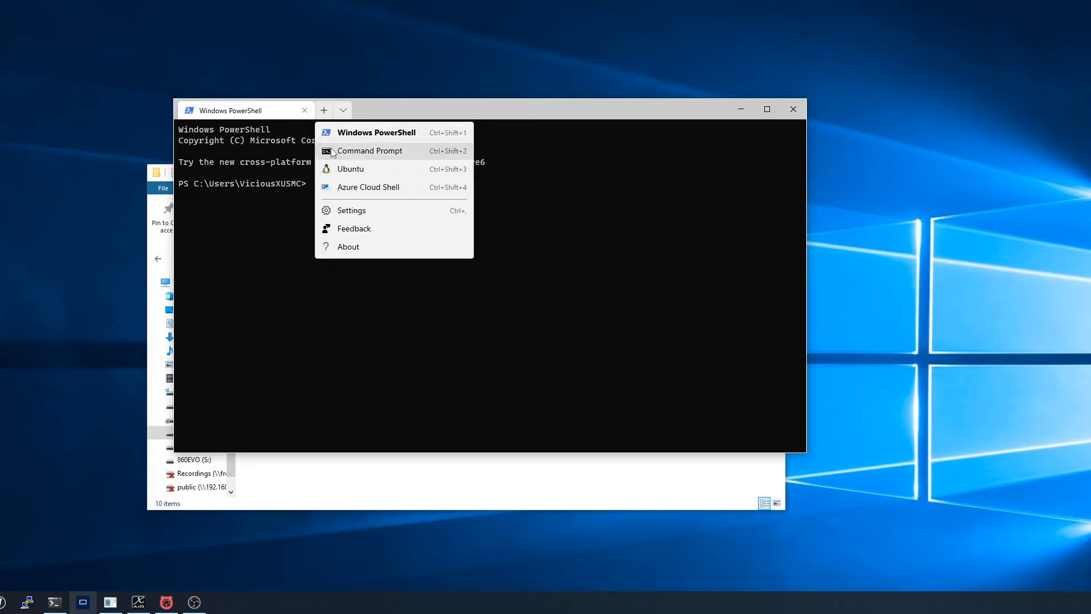
left_click(376, 133)
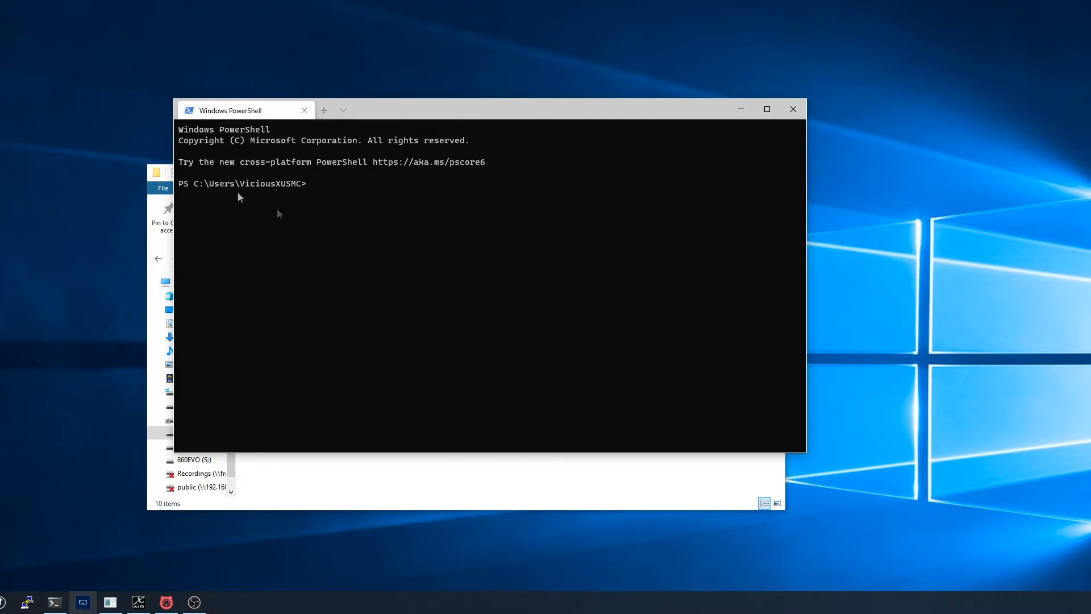
mouse_move(393, 291)
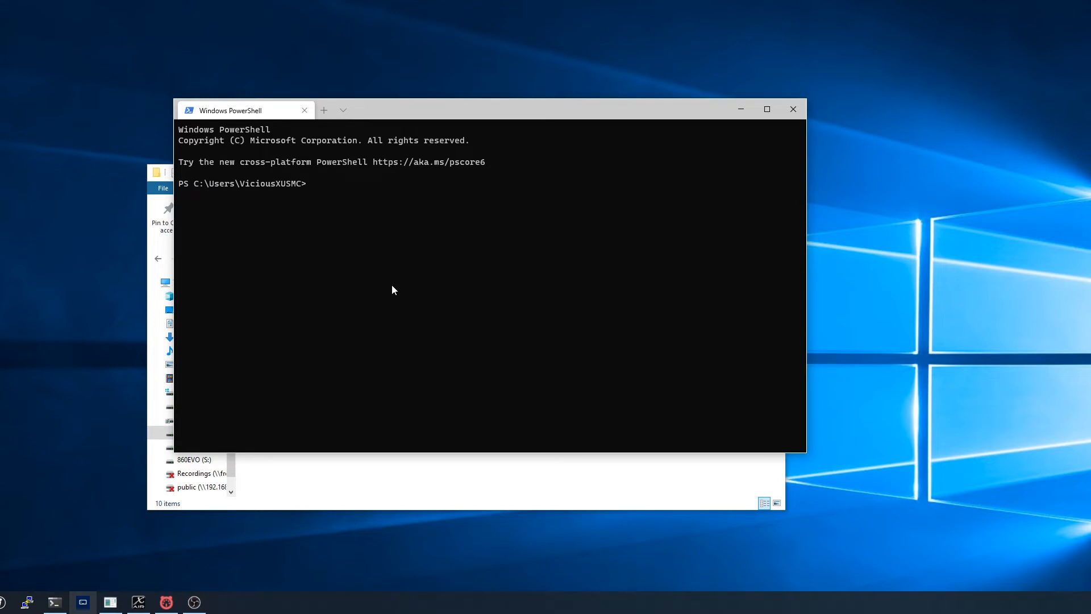
mouse_move(406, 335)
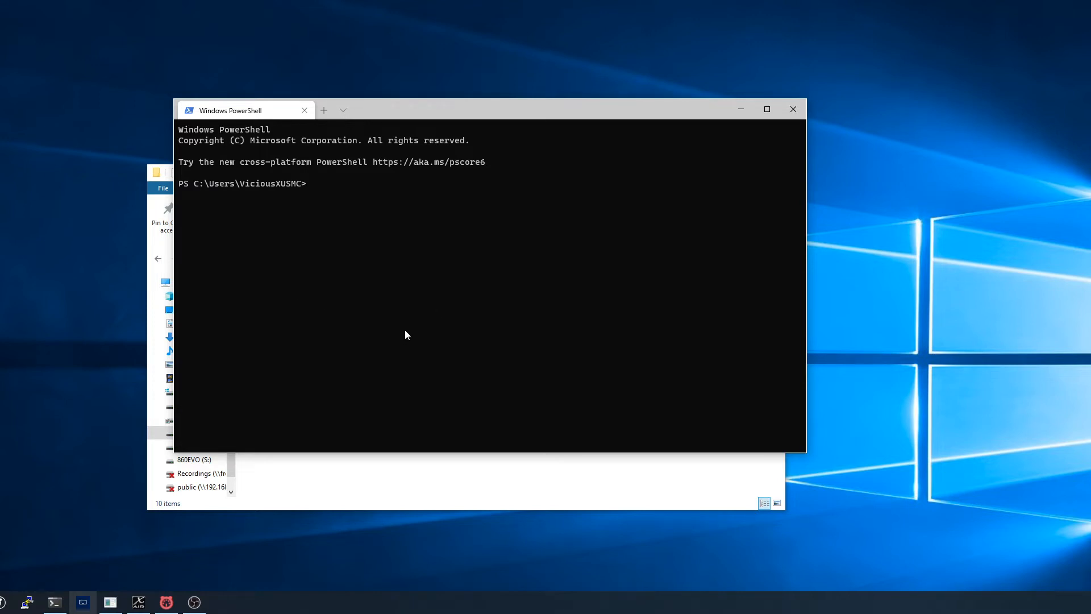
Step: Run wsl --list and wsl --list --verbose to show Ubuntu default, stopped, version 2
type("wsl --")
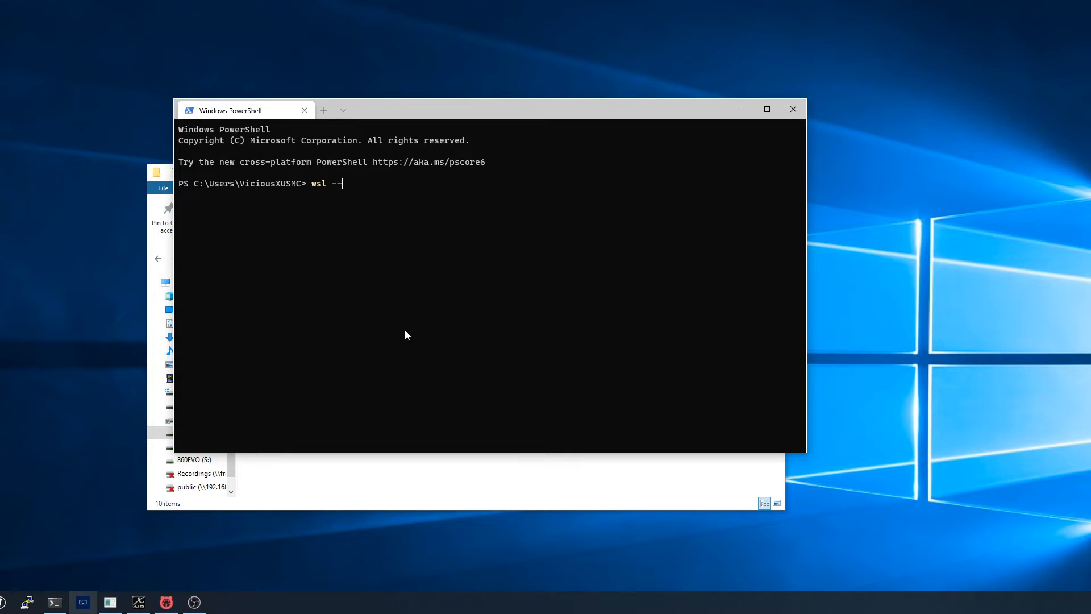
type("list")
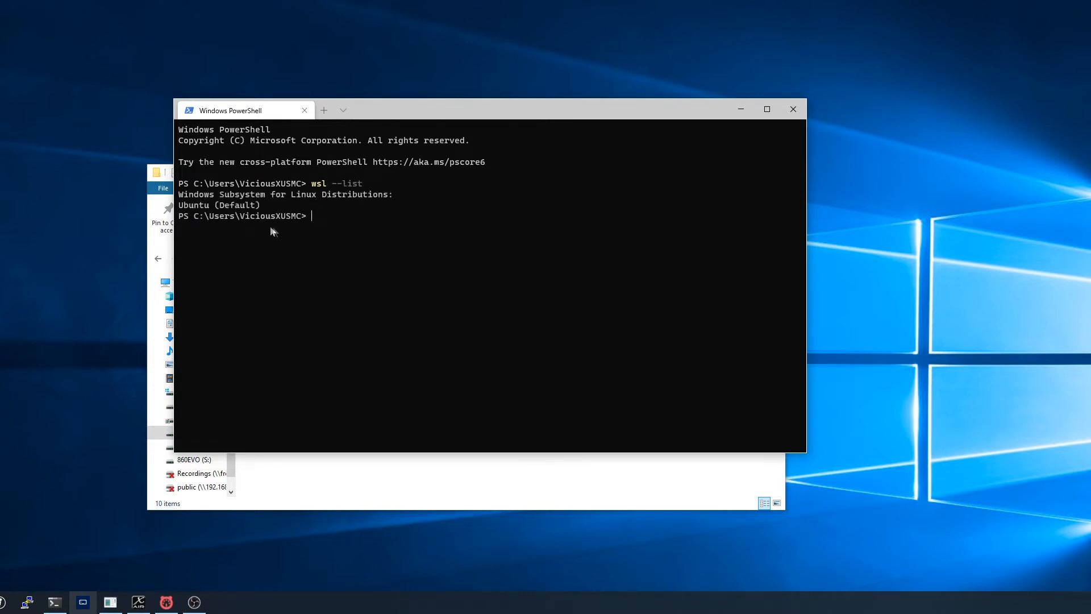
type("wsl --list --verbi")
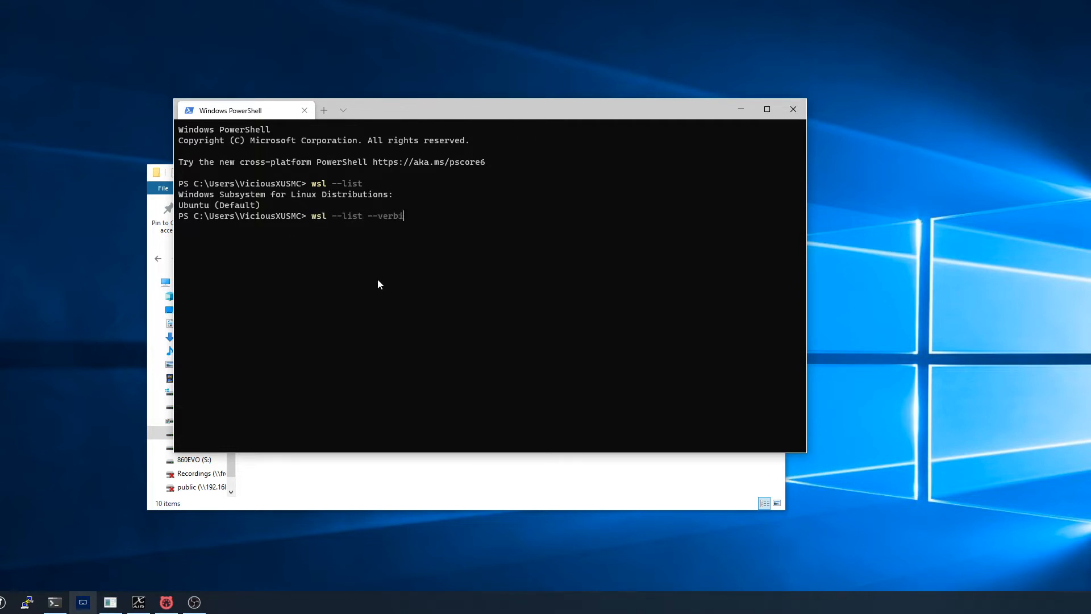
type("os")
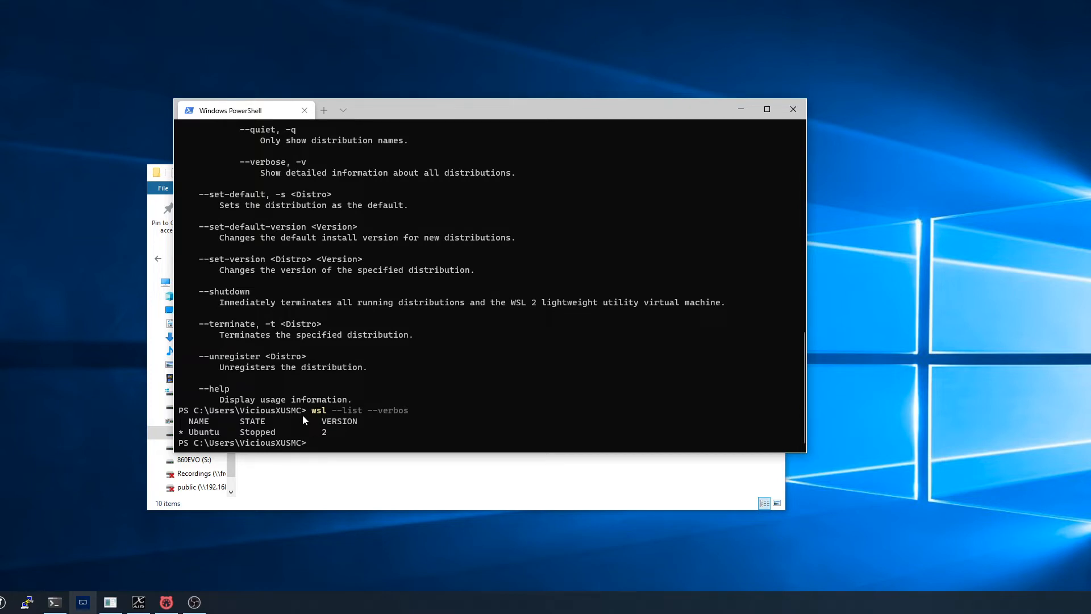
mouse_move(356, 391)
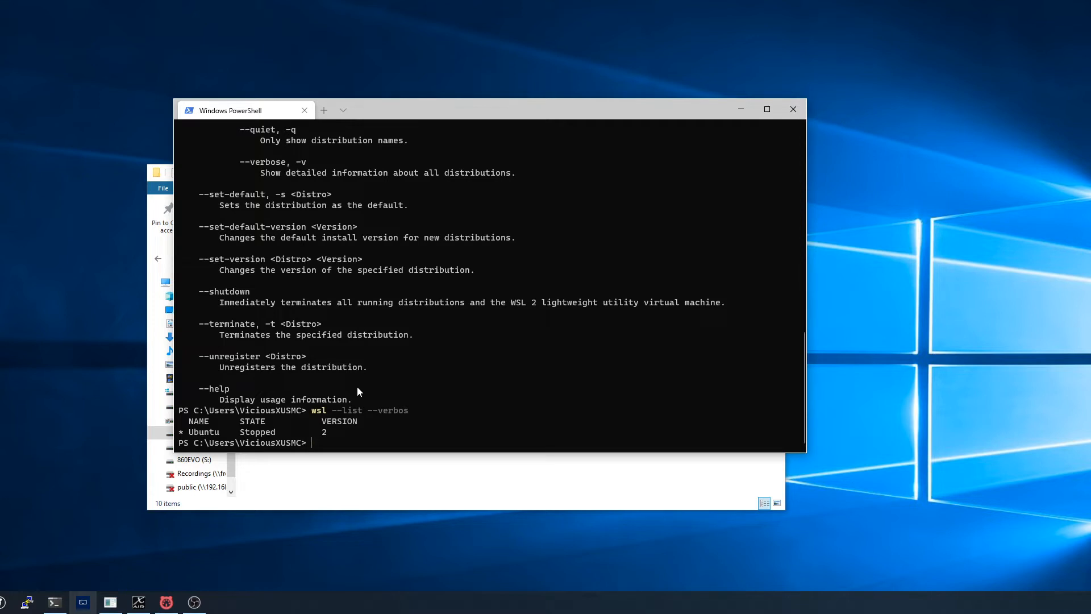
Step: Discard a partial wsl --set-default command and enter wsl --set-version Ubuntu 2
type("wsl --set")
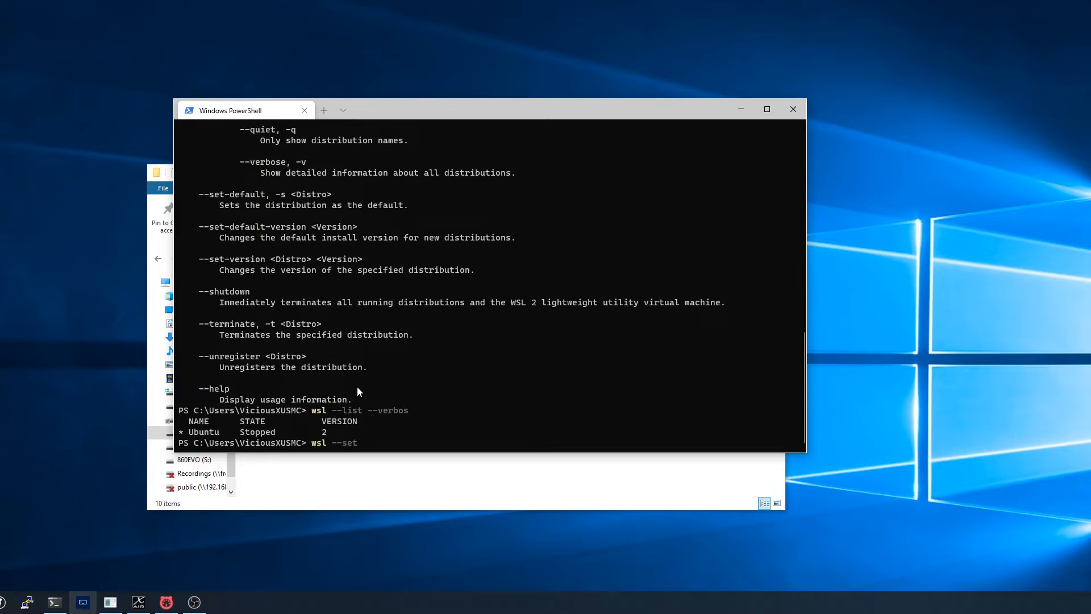
type("-default-version 2")
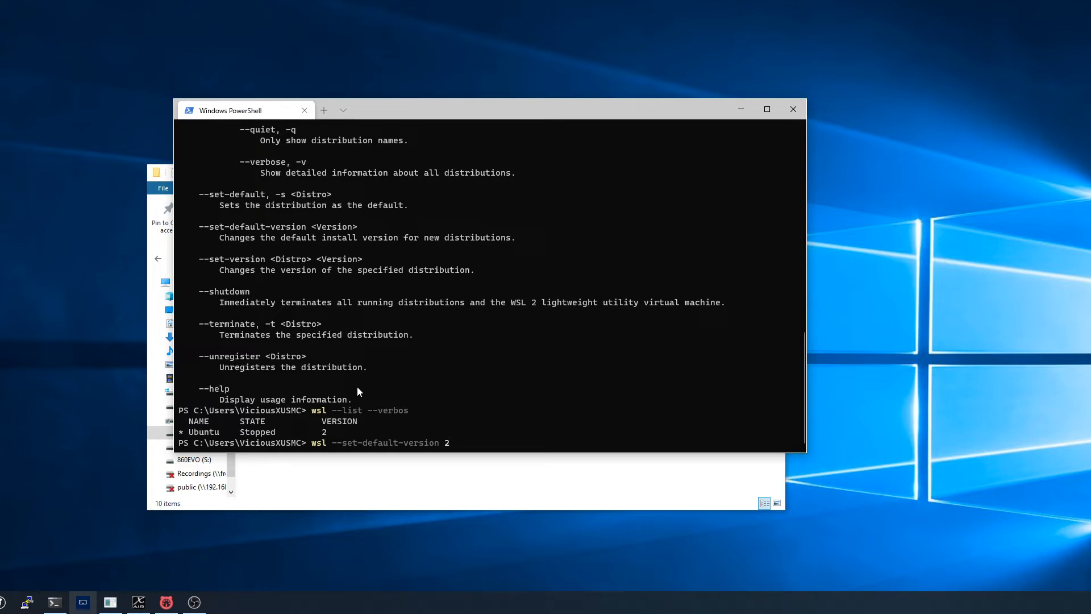
key("Backspace")
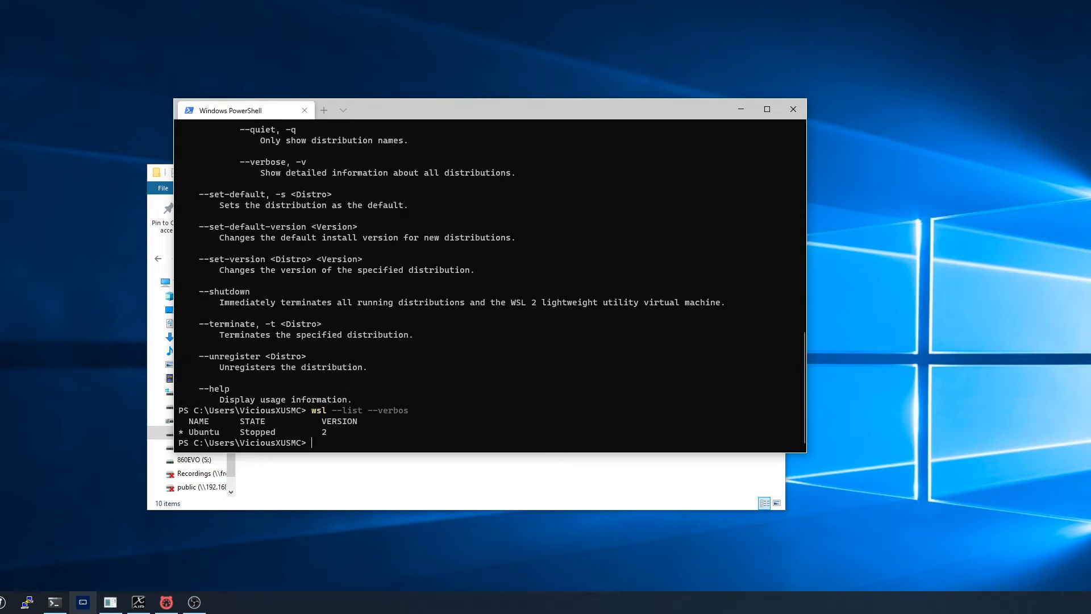
mouse_move(44, 446)
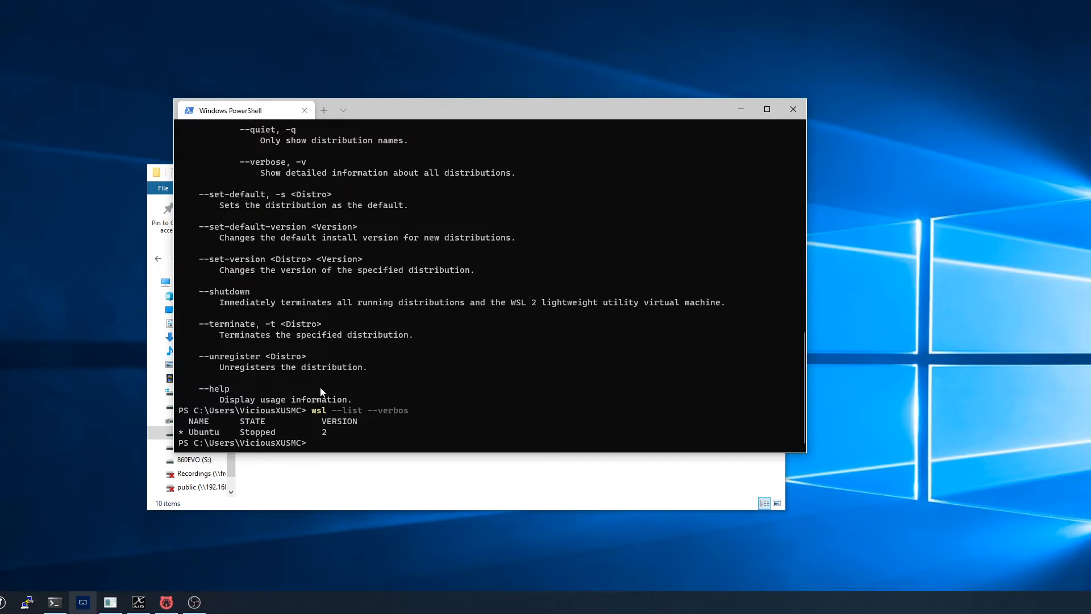
type("wsl --")
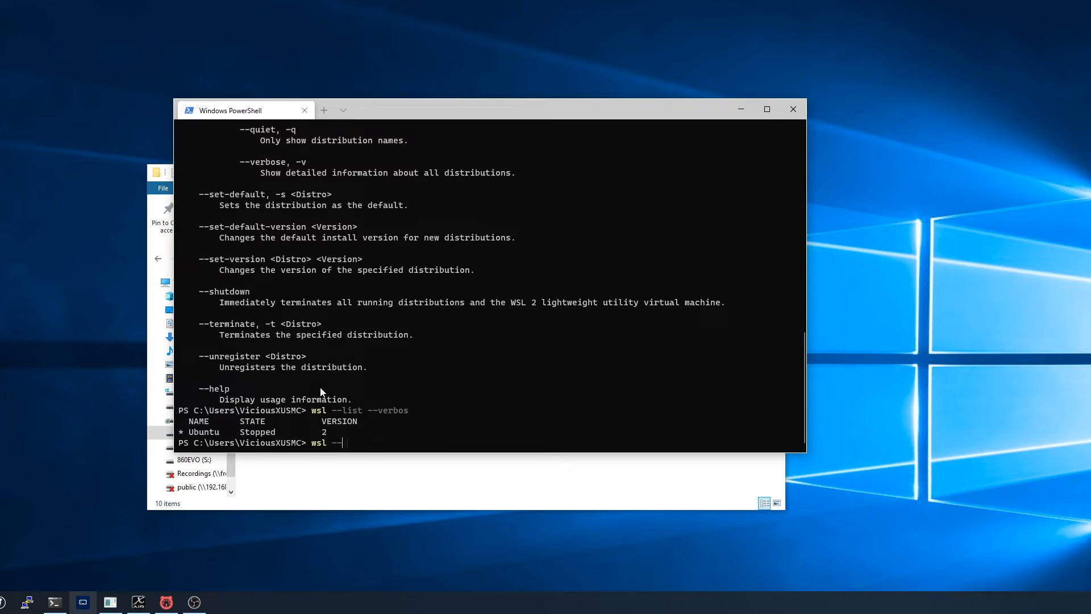
type("set-version")
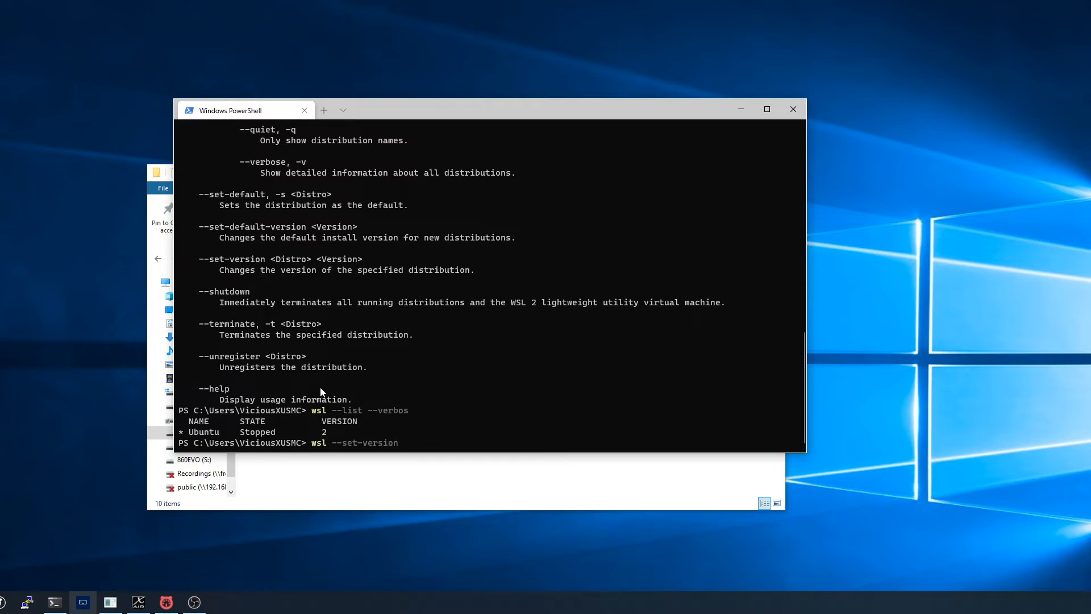
type("Ubu")
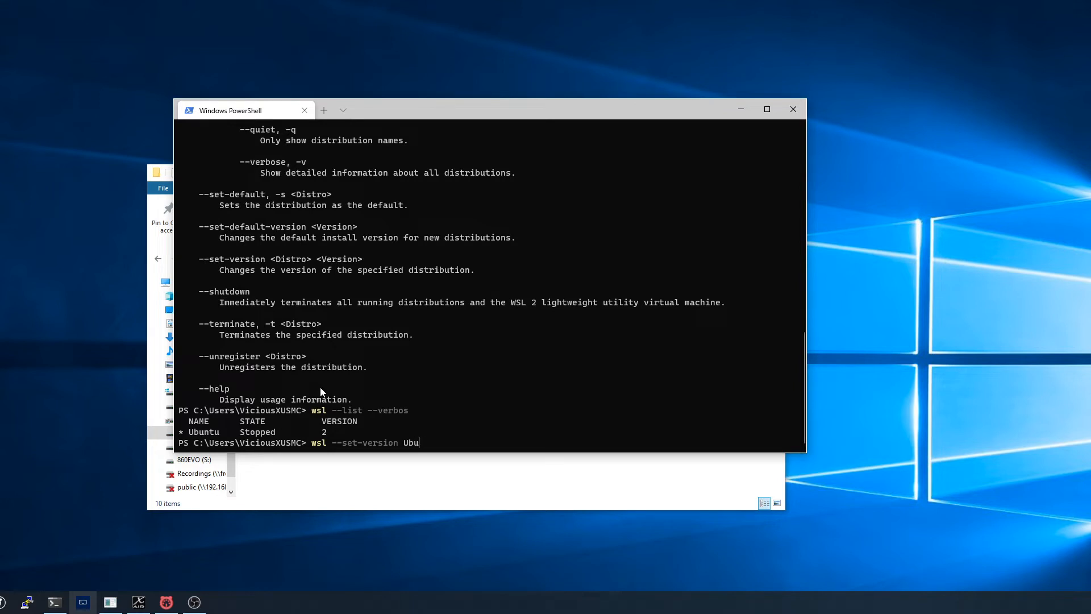
type("ntu 2")
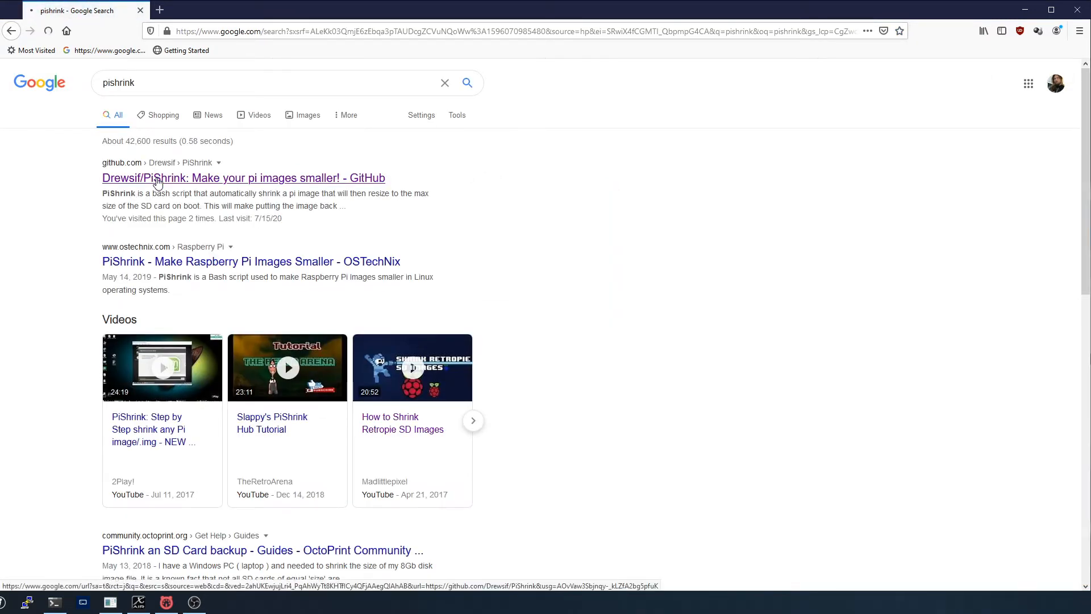
Step: Open the Drewsif/PiShrink GitHub page, then switch back to the PiShrink folder window
left_click(243, 177)
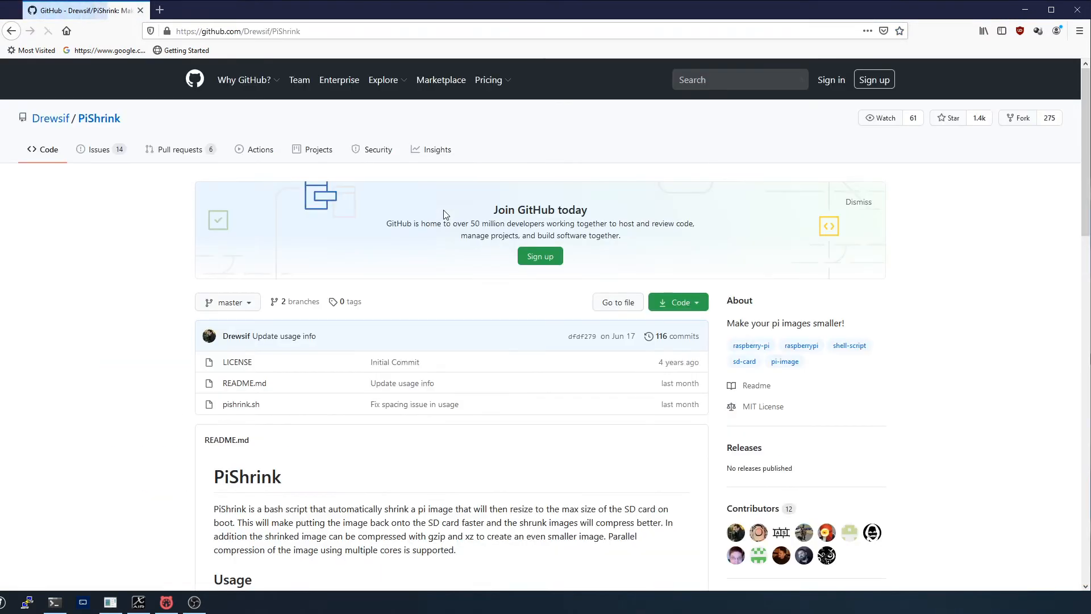
left_click(673, 302)
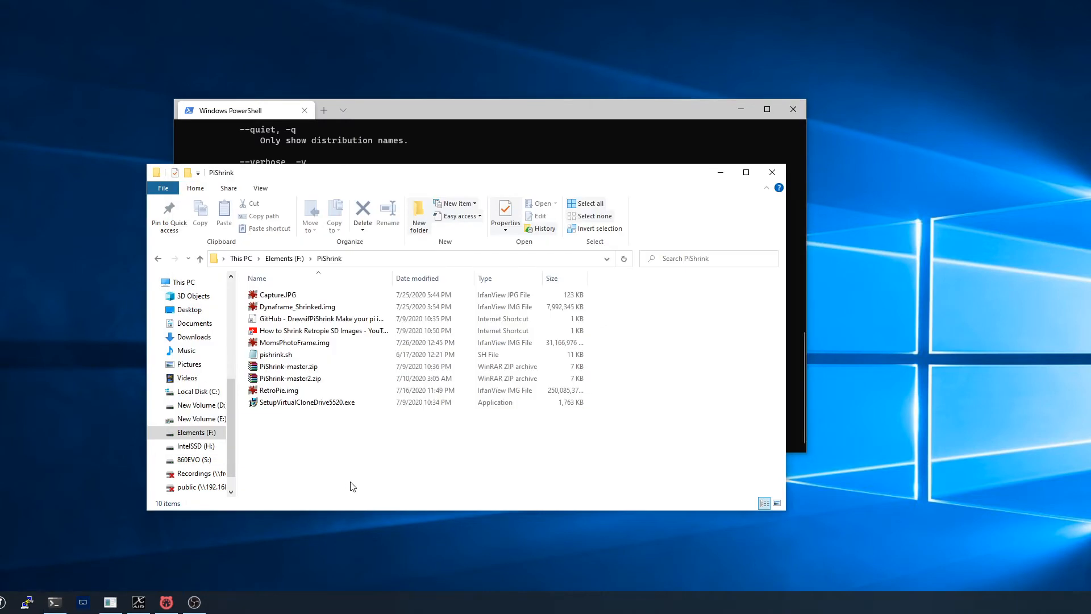
Step: Browse the F:\PiShrink images and script, leaving pishrink.sh selected
left_click(275, 354)
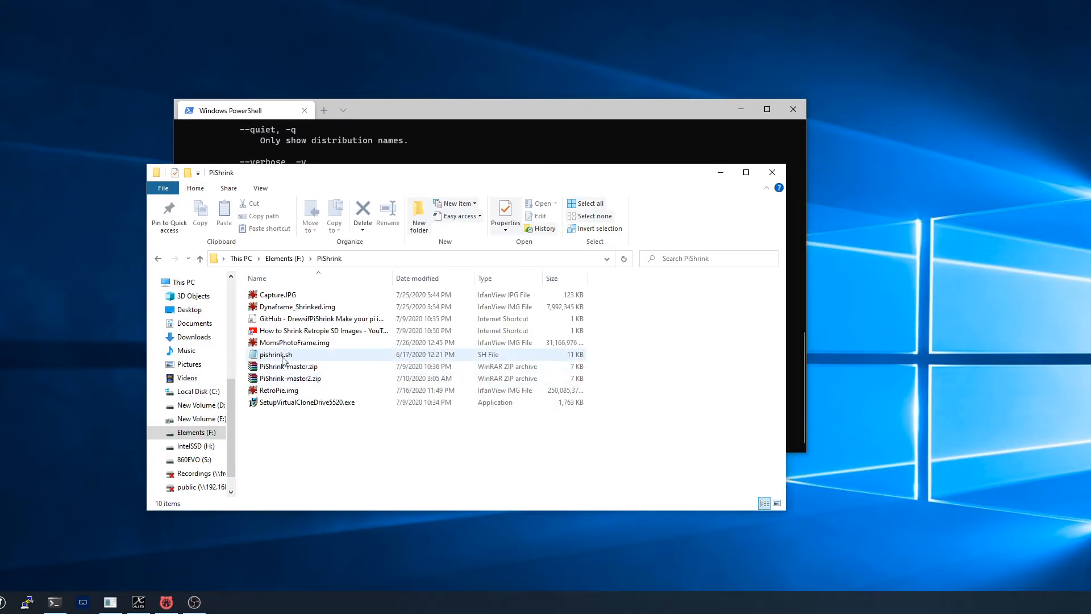
left_click(275, 354)
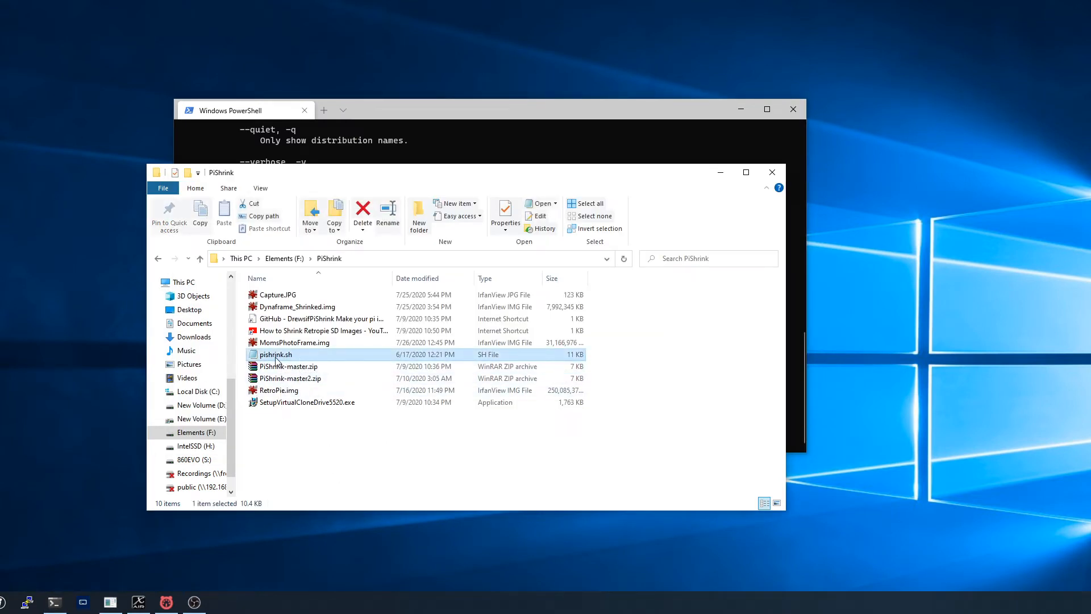
mouse_move(277, 354)
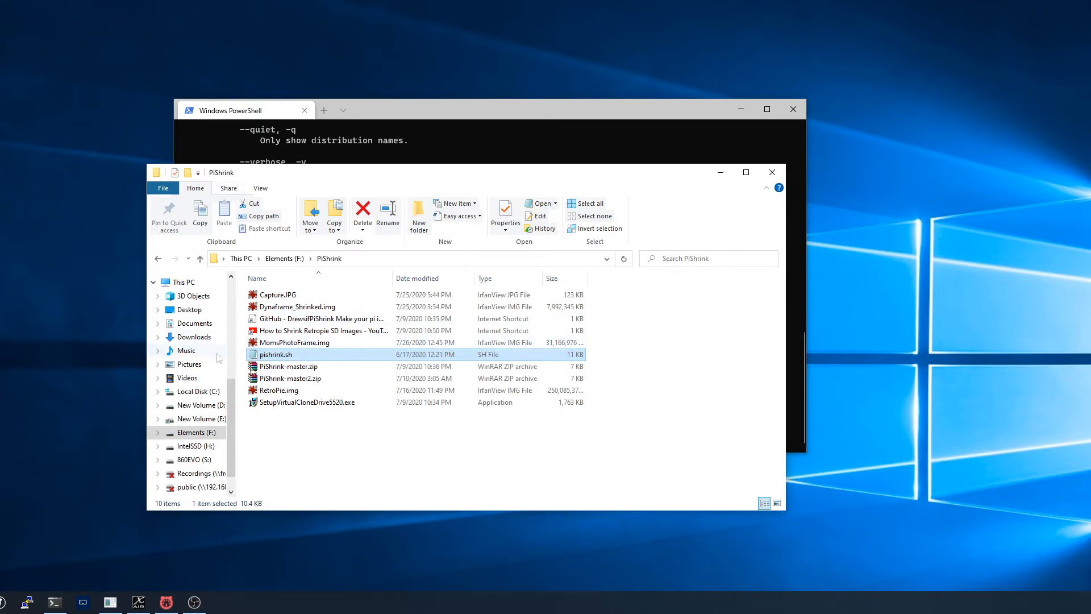
mouse_move(219, 382)
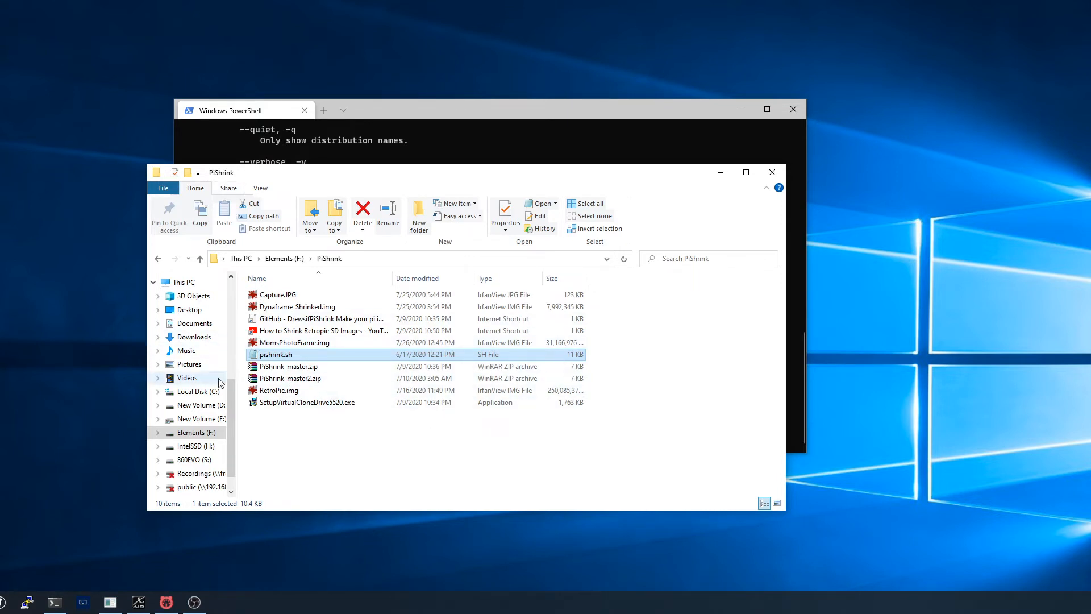
left_click(278, 390)
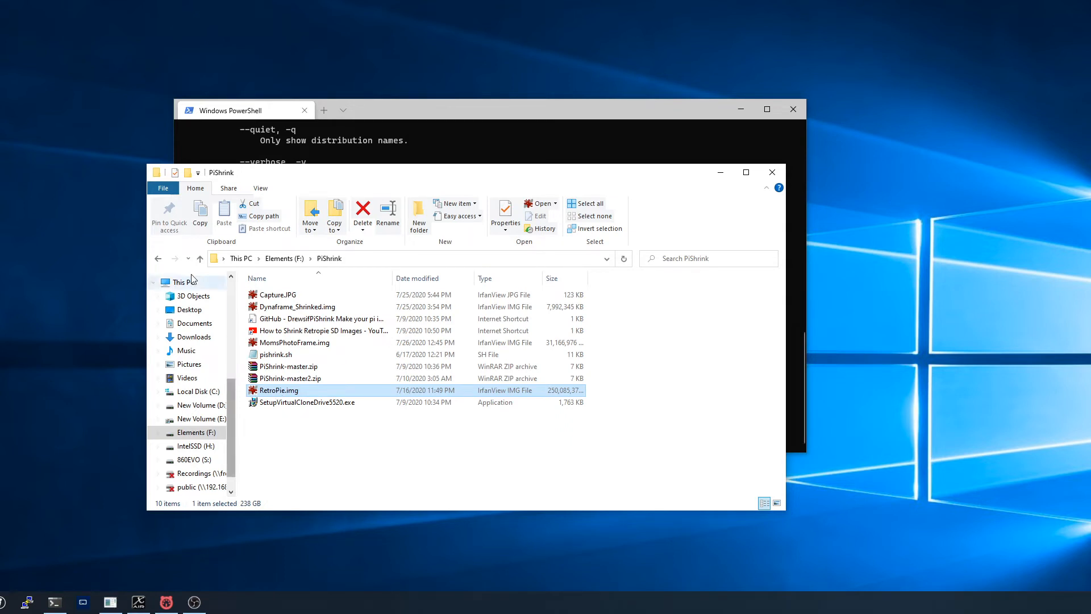
mouse_move(275, 354)
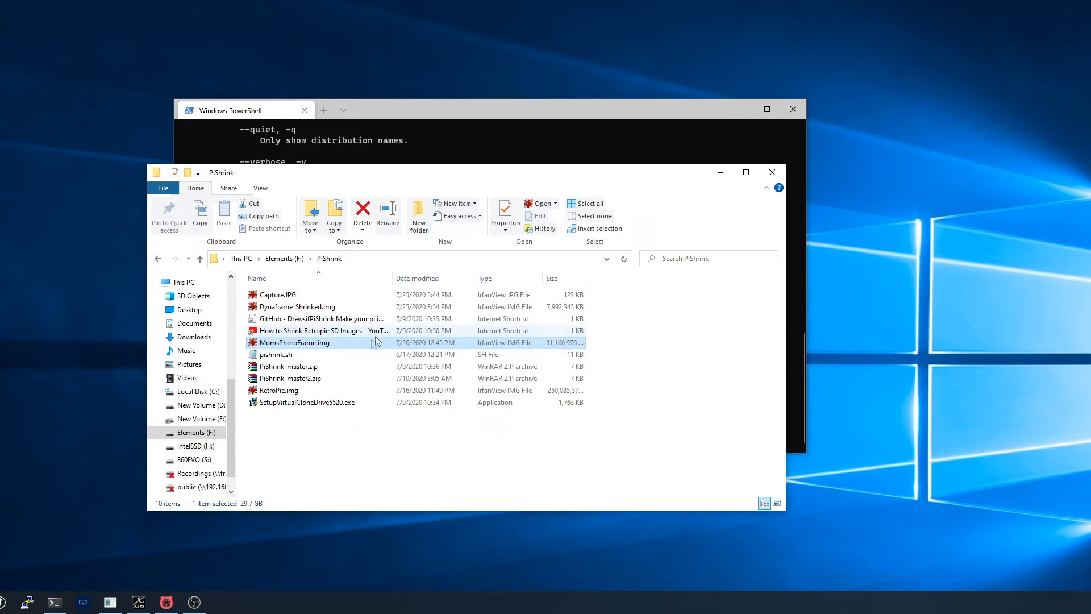
mouse_move(320, 342)
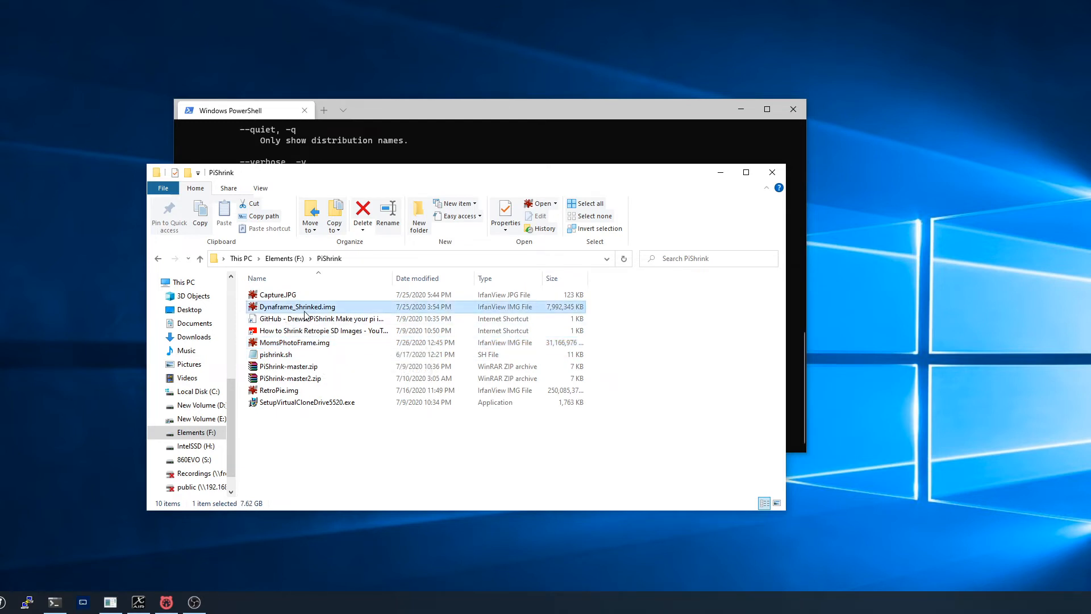
mouse_move(419, 329)
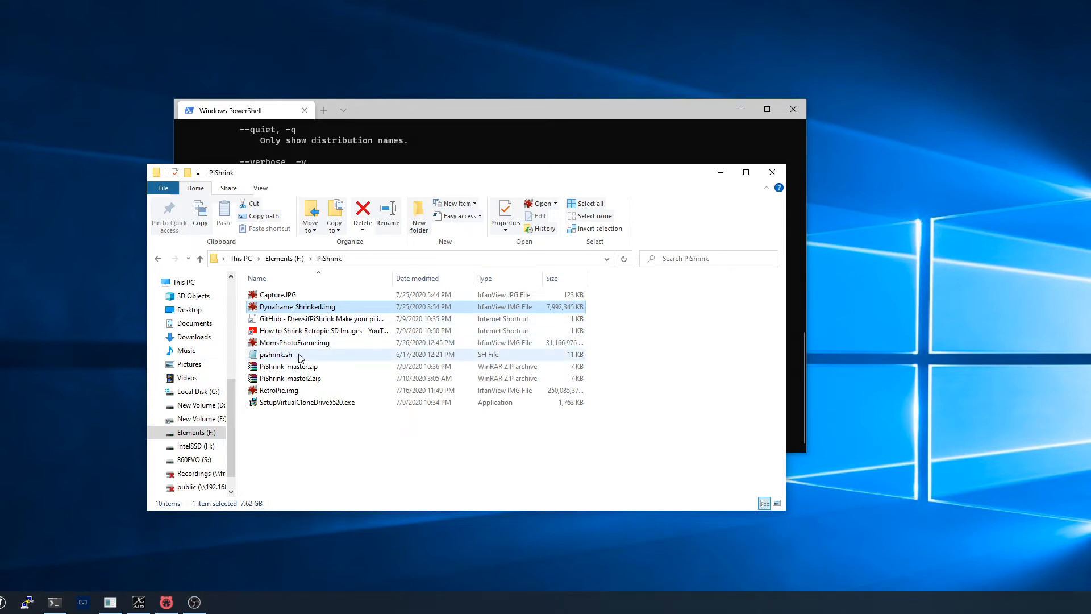
mouse_move(300, 354)
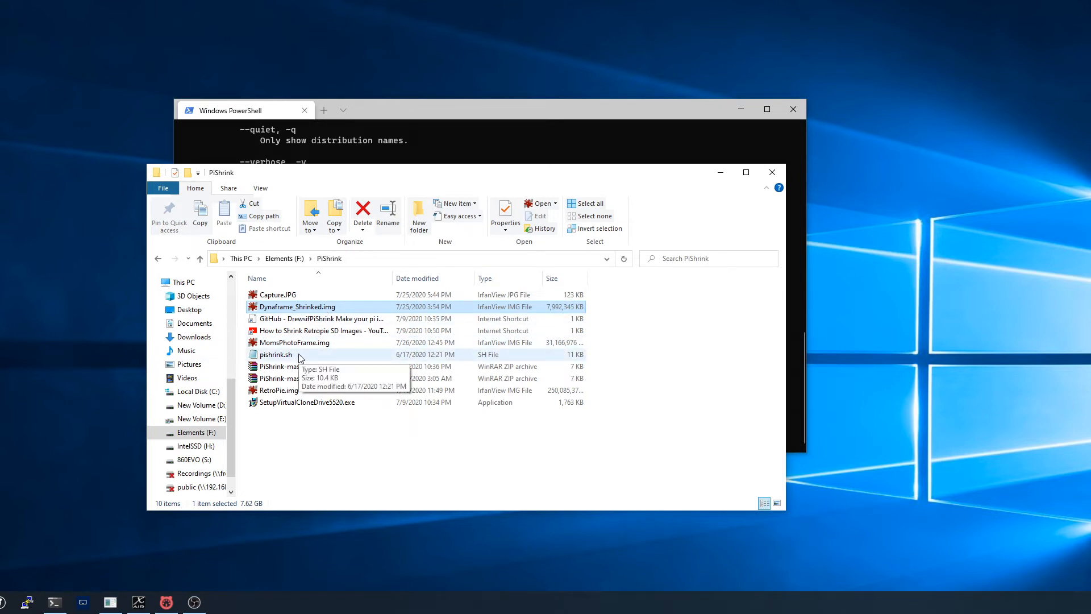
mouse_move(263, 414)
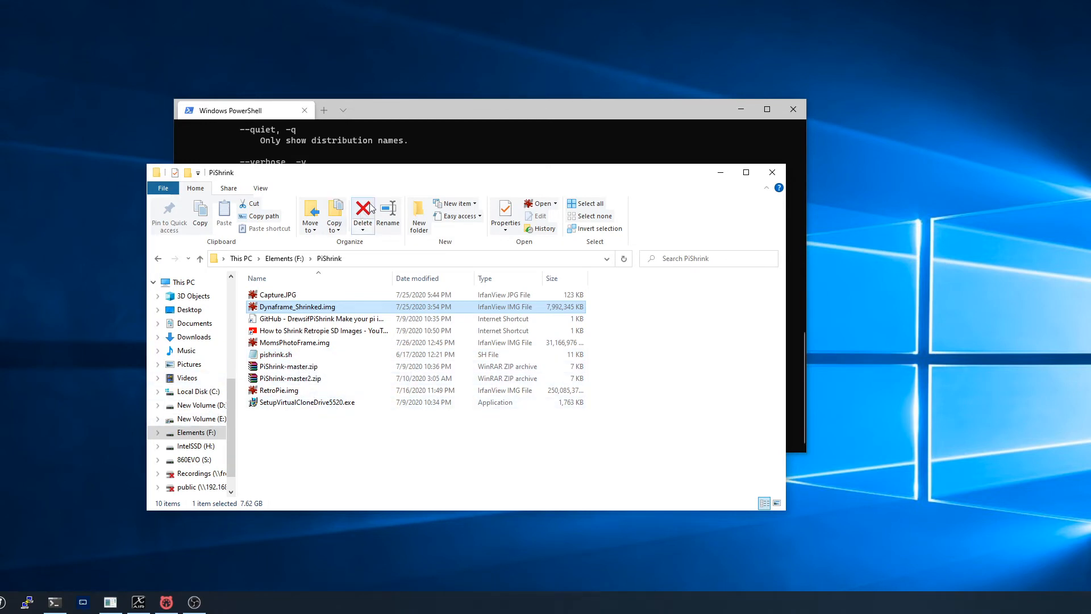
left_click_drag(459, 172, 466, 179)
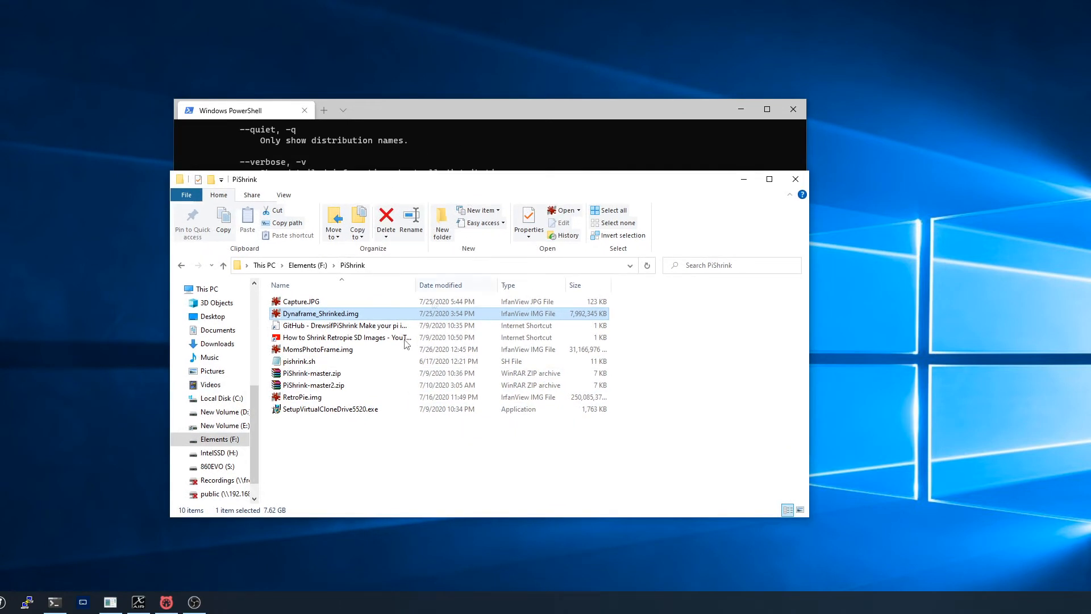
left_click(298, 361)
type("wsl --list --verbose")
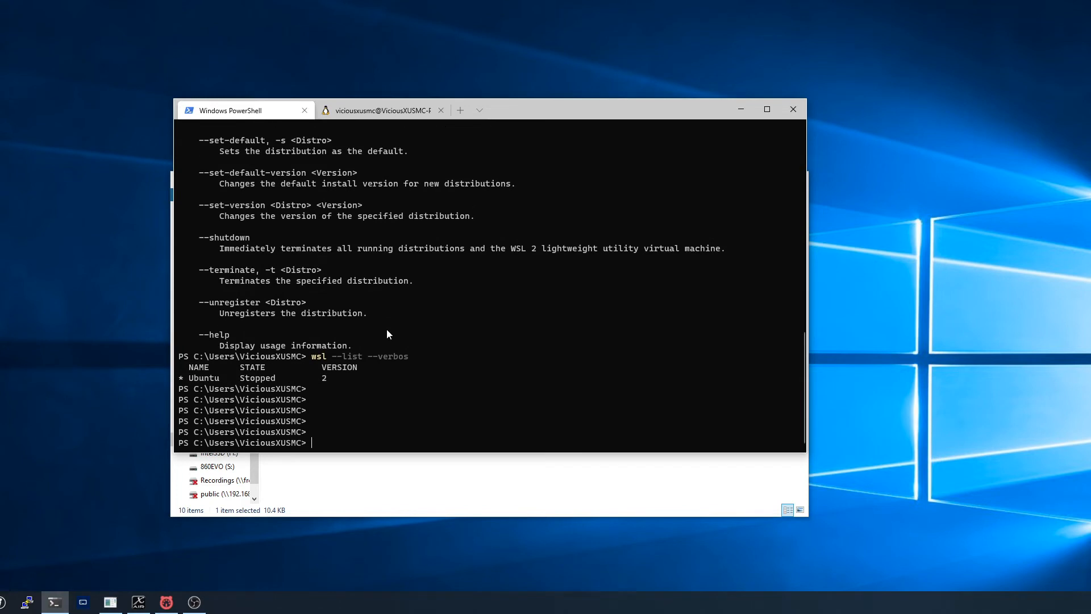
Step: Open an Ubuntu tab, run cd / and ls, then explorer.exe . on the root
type("Ubuntu")
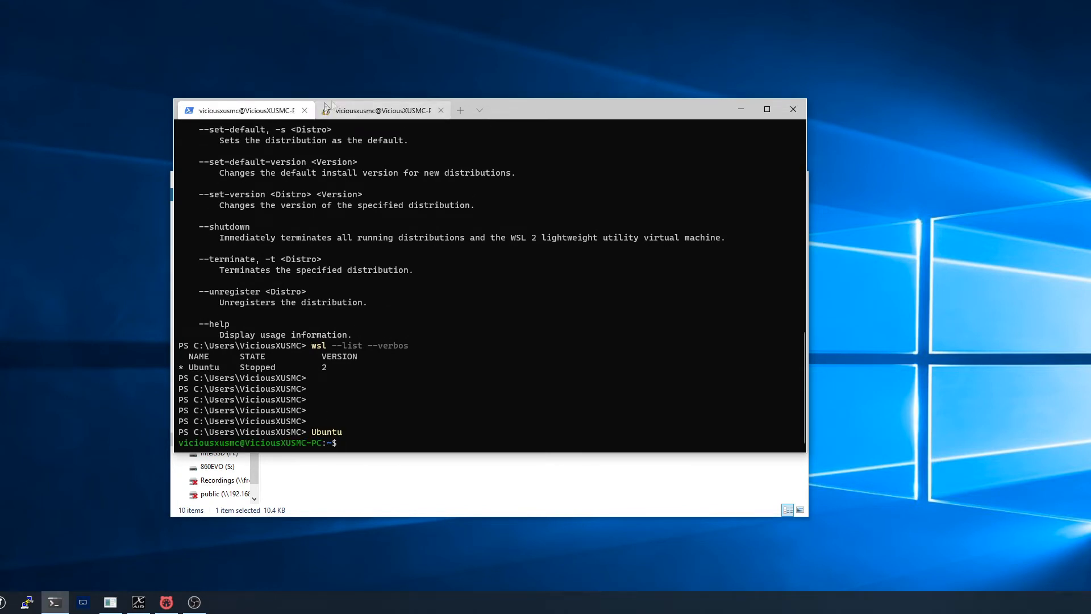
left_click(382, 110)
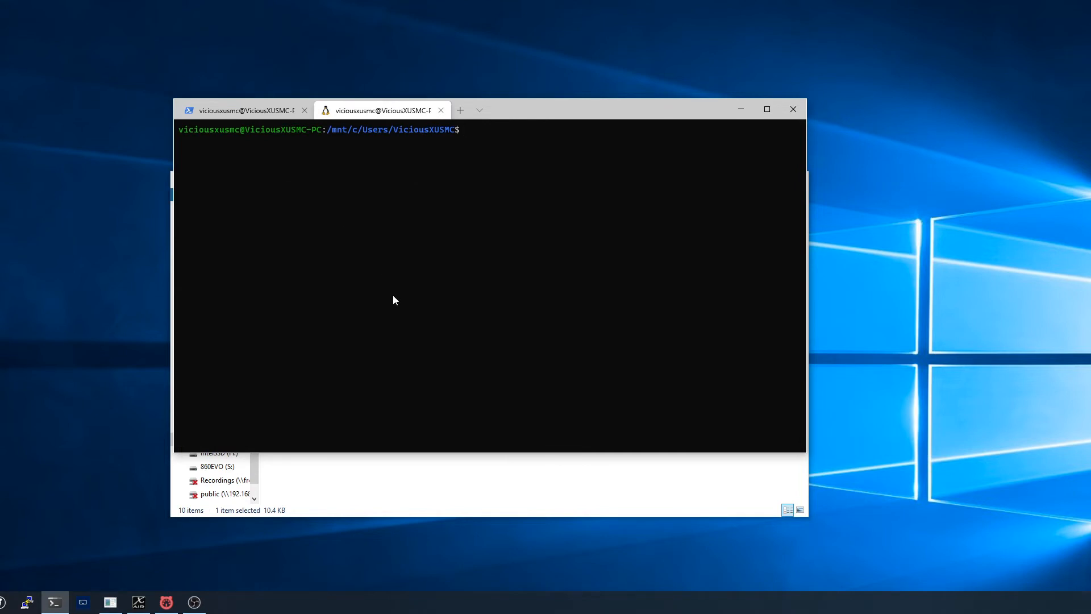
type("cd /")
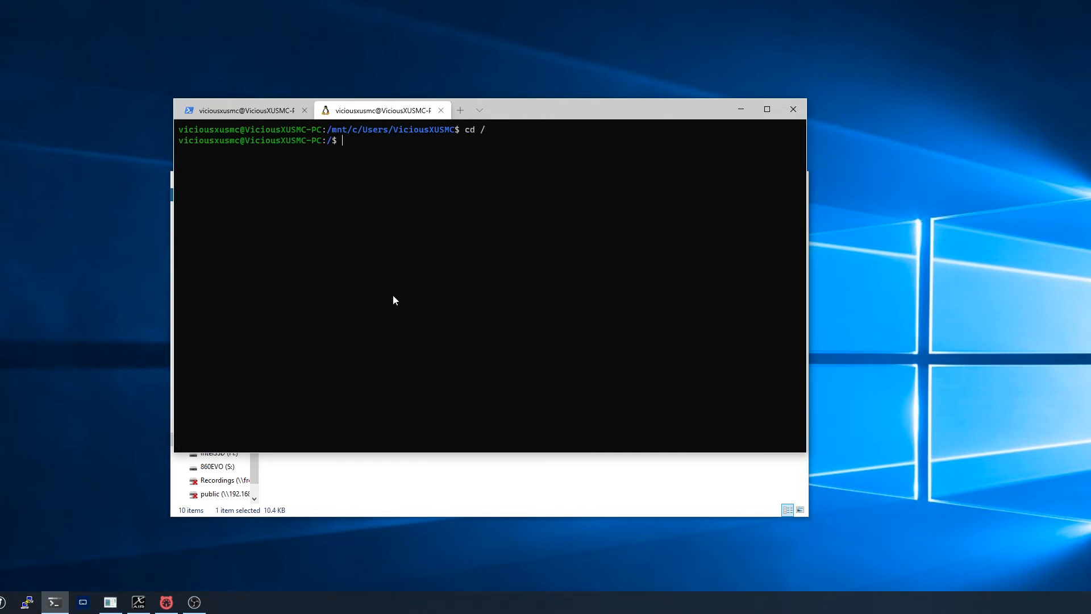
type("ls")
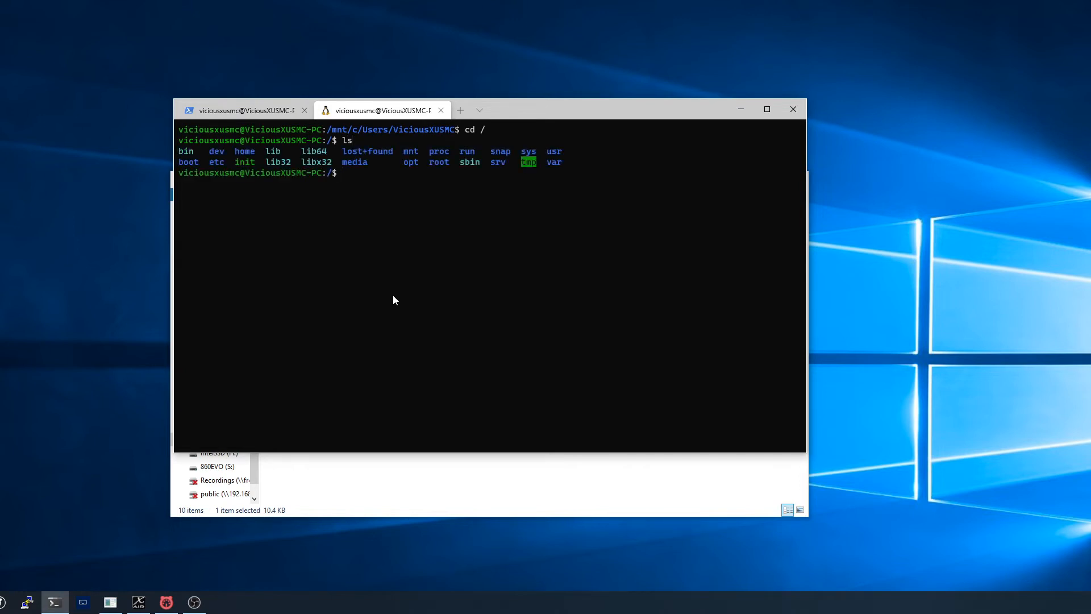
type("expl")
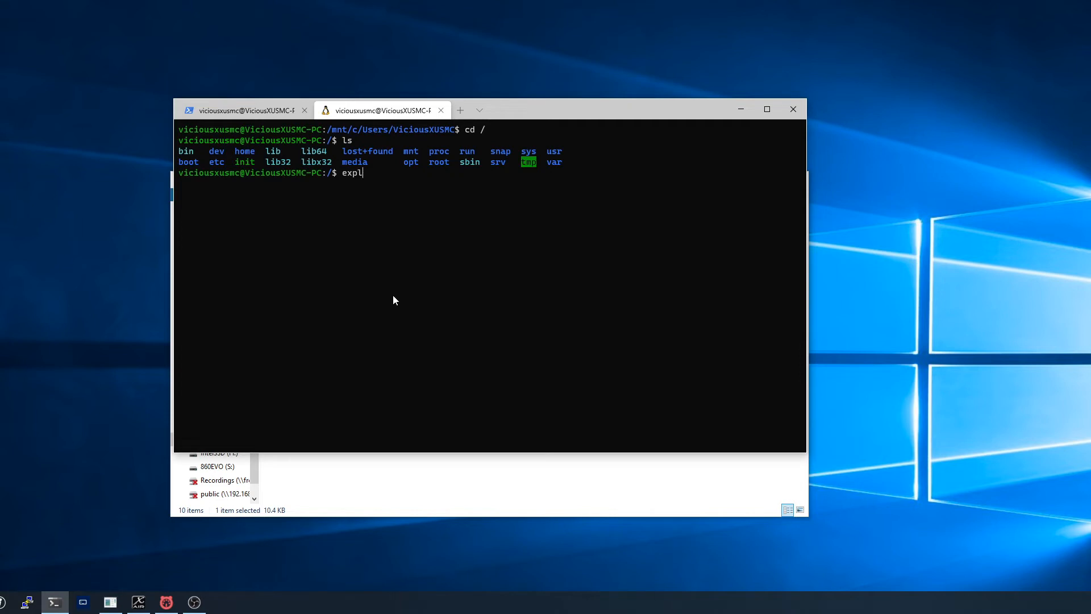
type("orer.exe")
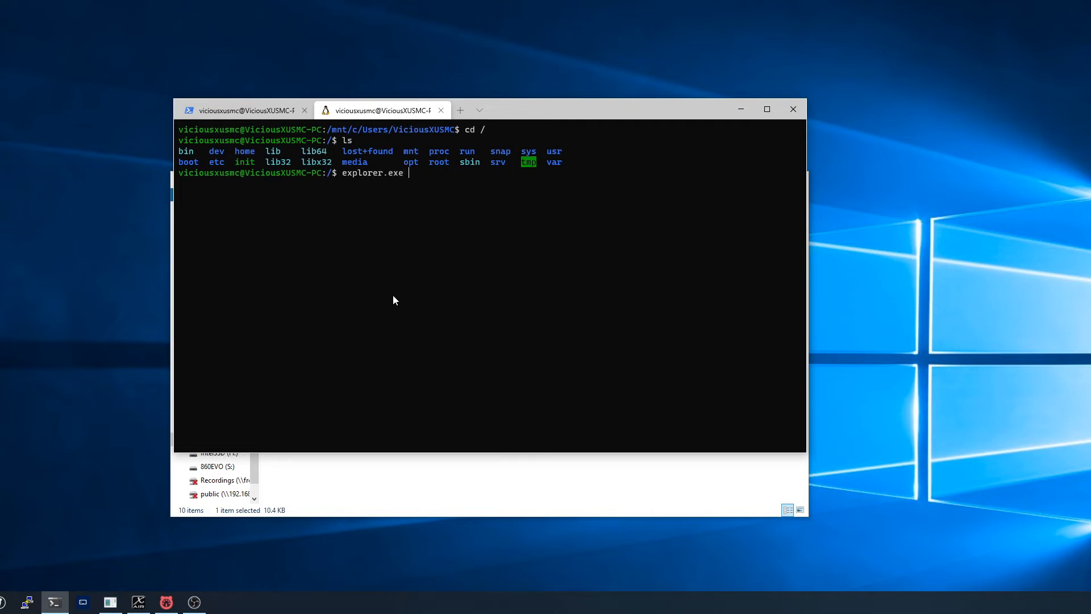
type(".")
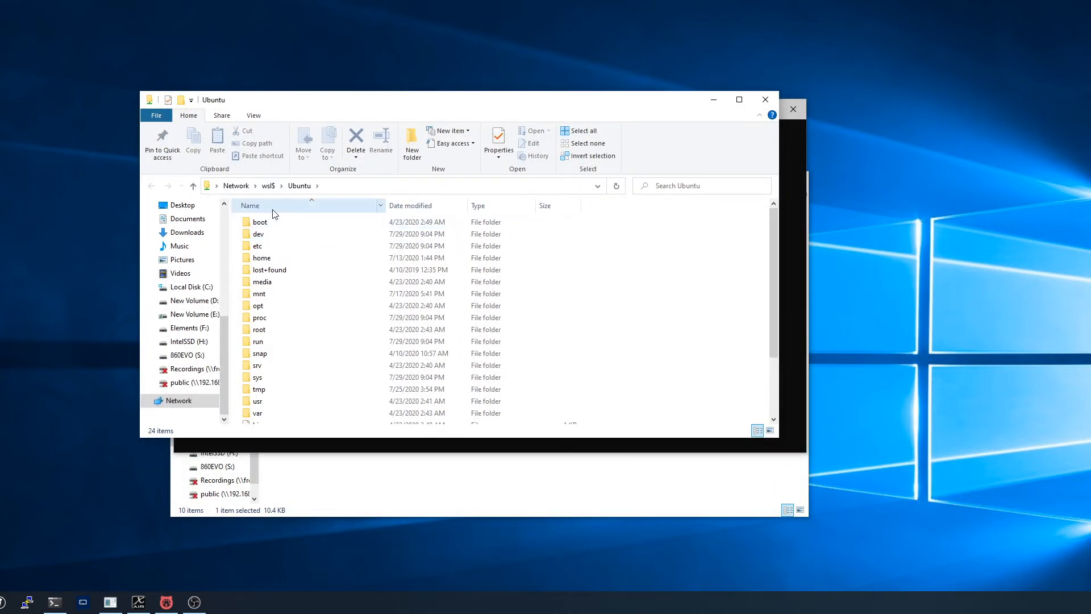
Step: Browse to \\wsl$ in File Explorer and open the Ubuntu distribution's files
scroll("down", 3)
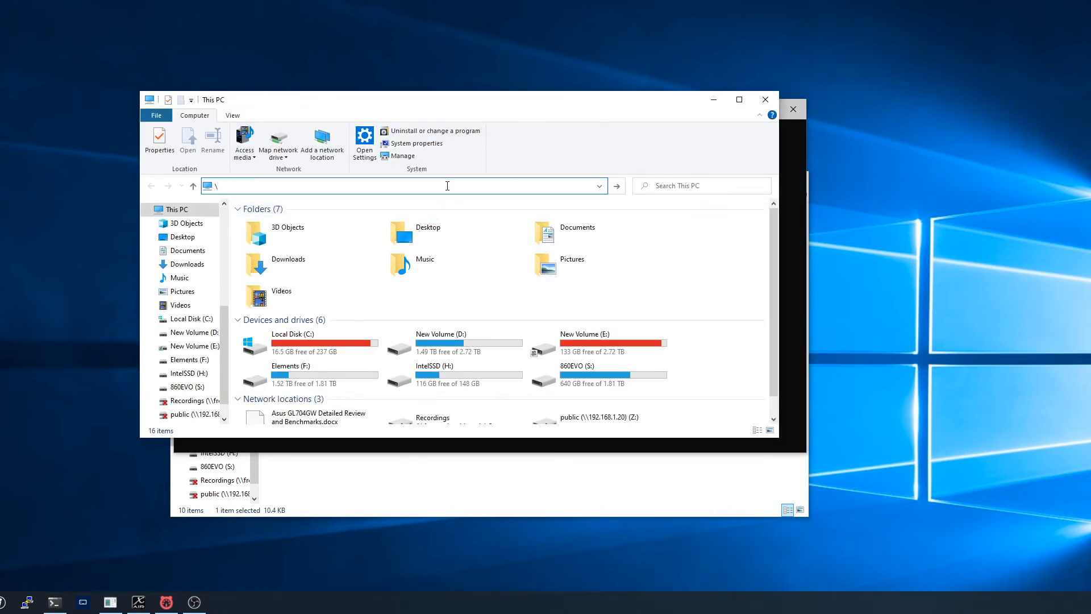
type("\\wsl")
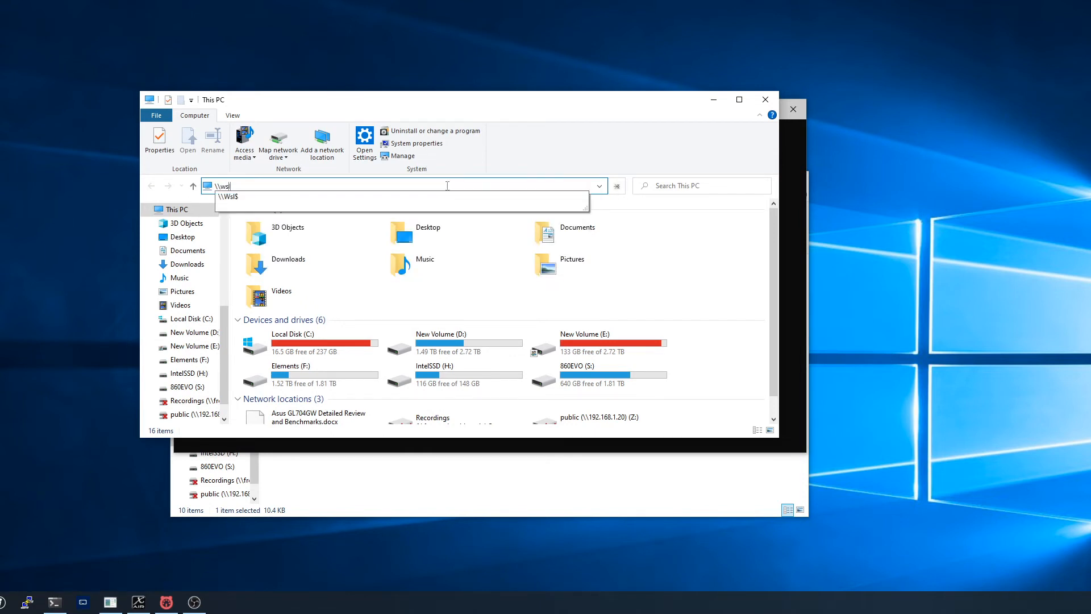
key("Enter")
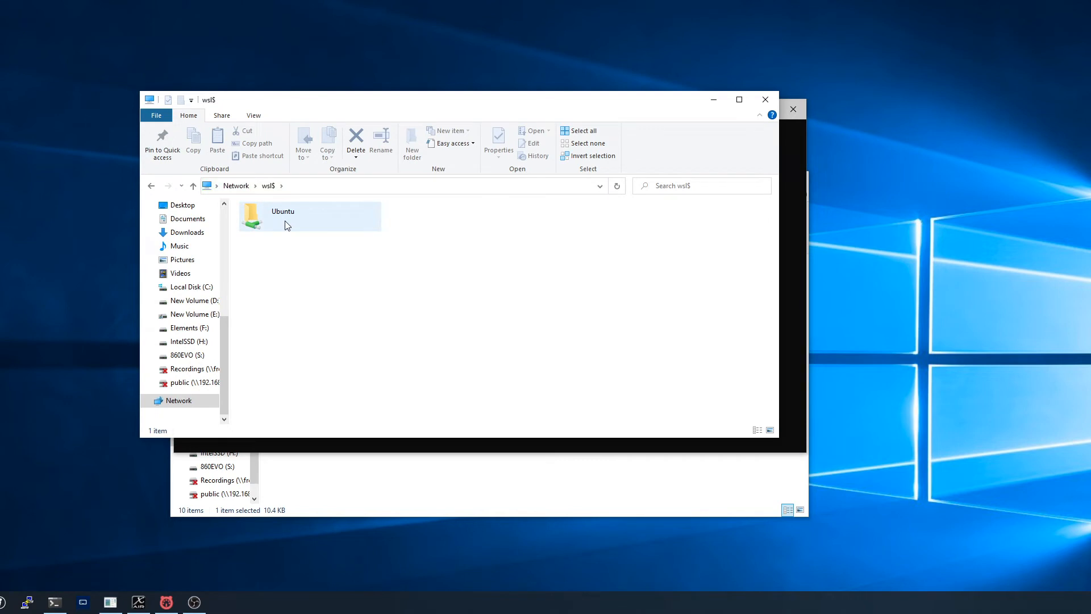
double_click(282, 216)
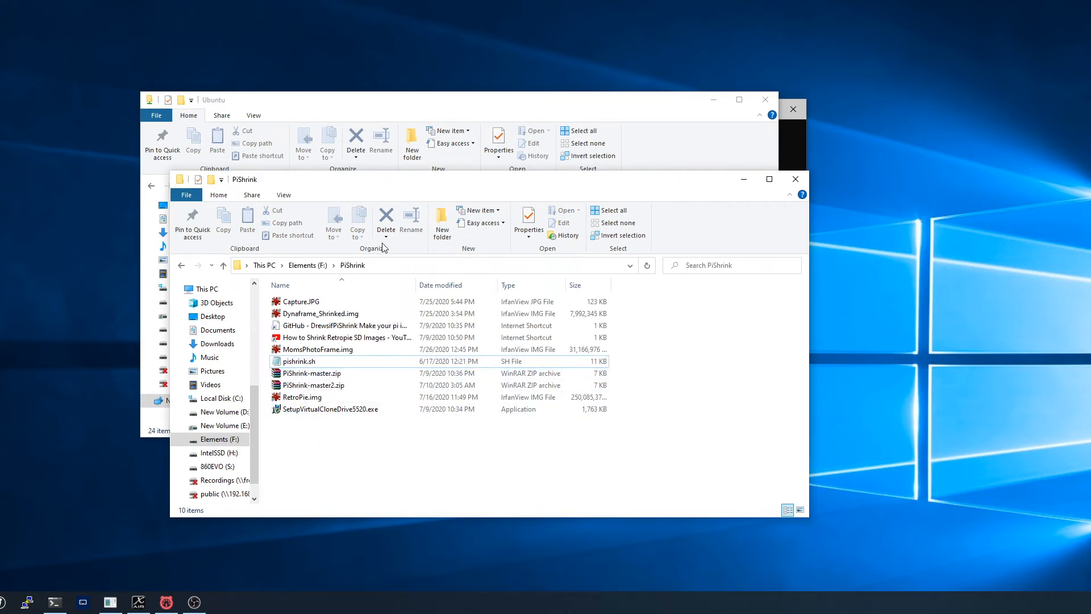
mouse_move(358, 240)
type("c")
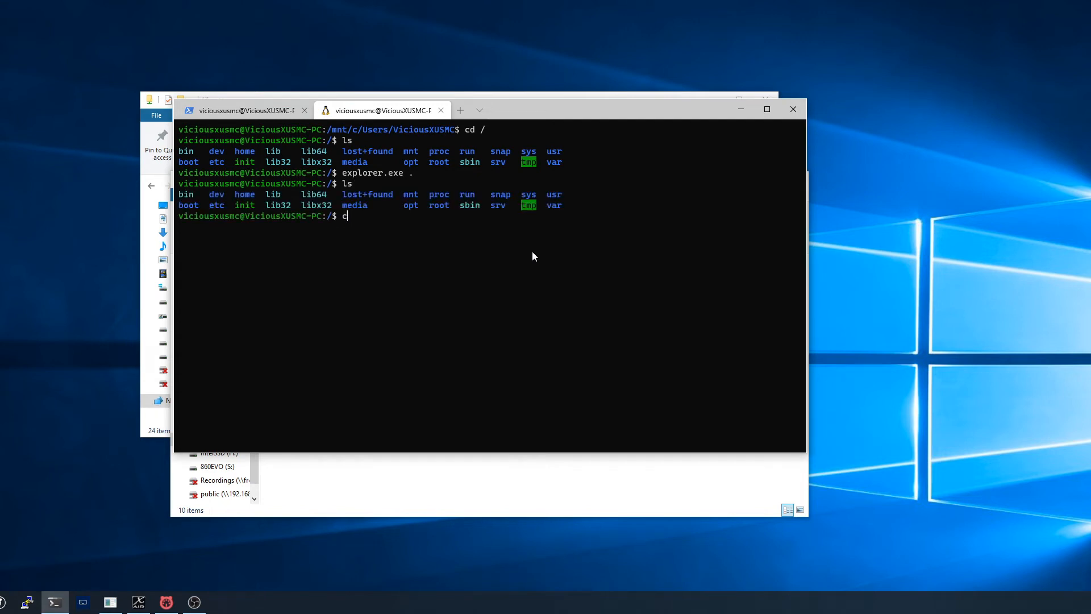
Step: In the Ubuntu shell, cd into /mnt, list it, then enter f/PiShrink and list files
type("d mnt")
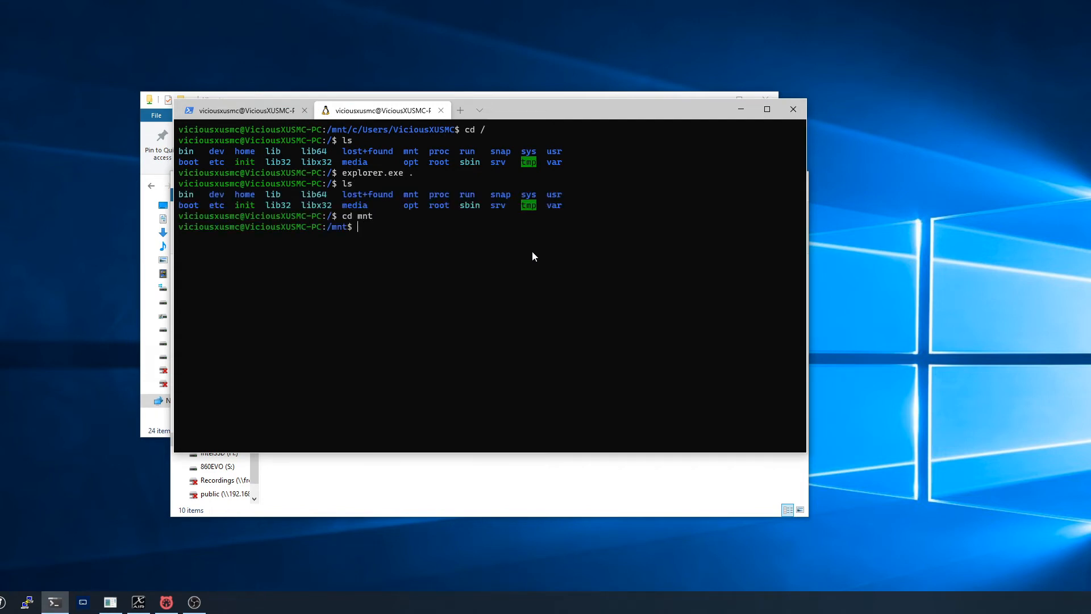
type("ls")
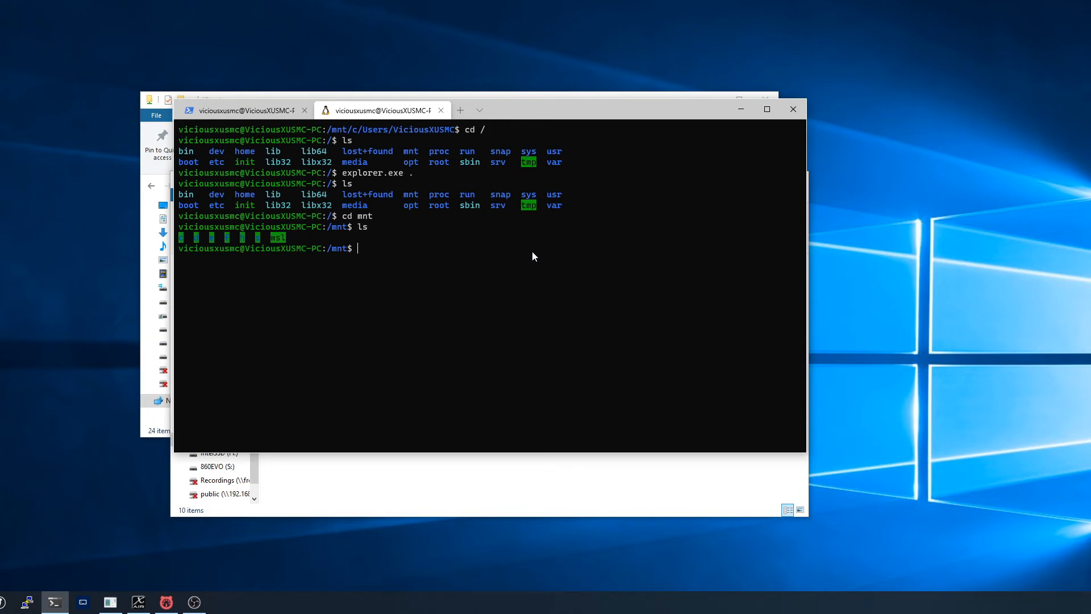
mouse_move(199, 249)
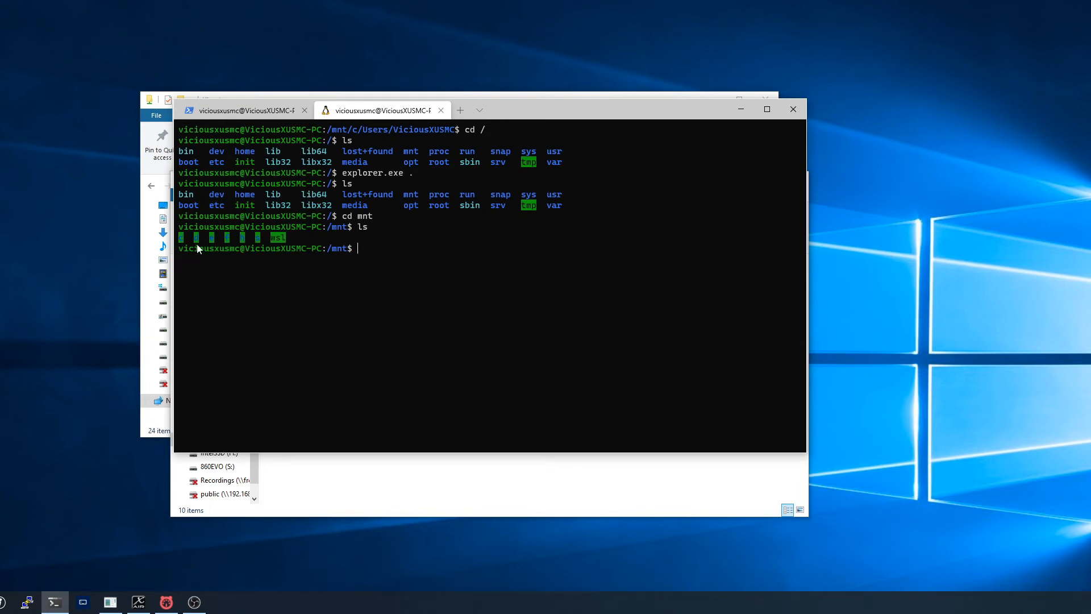
mouse_move(243, 249)
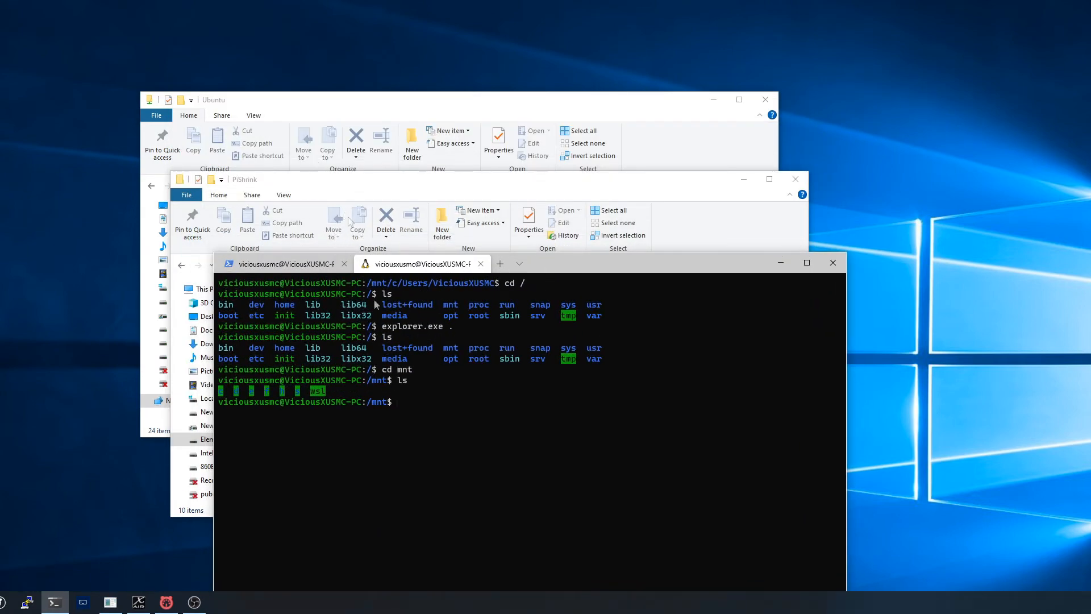
mouse_move(609, 269)
type("cd")
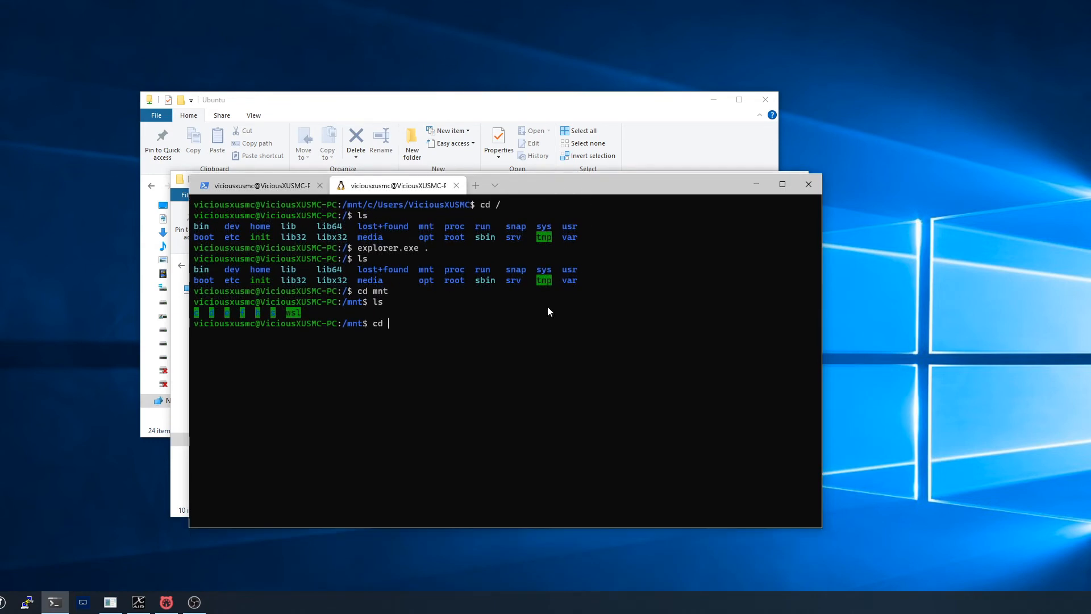
type("/f")
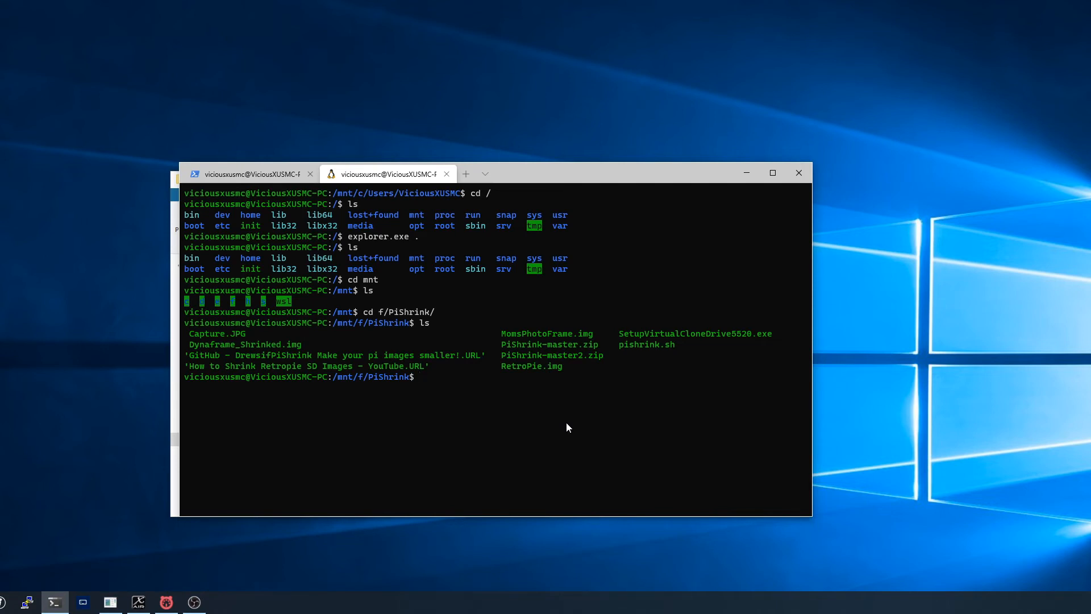
type("./")
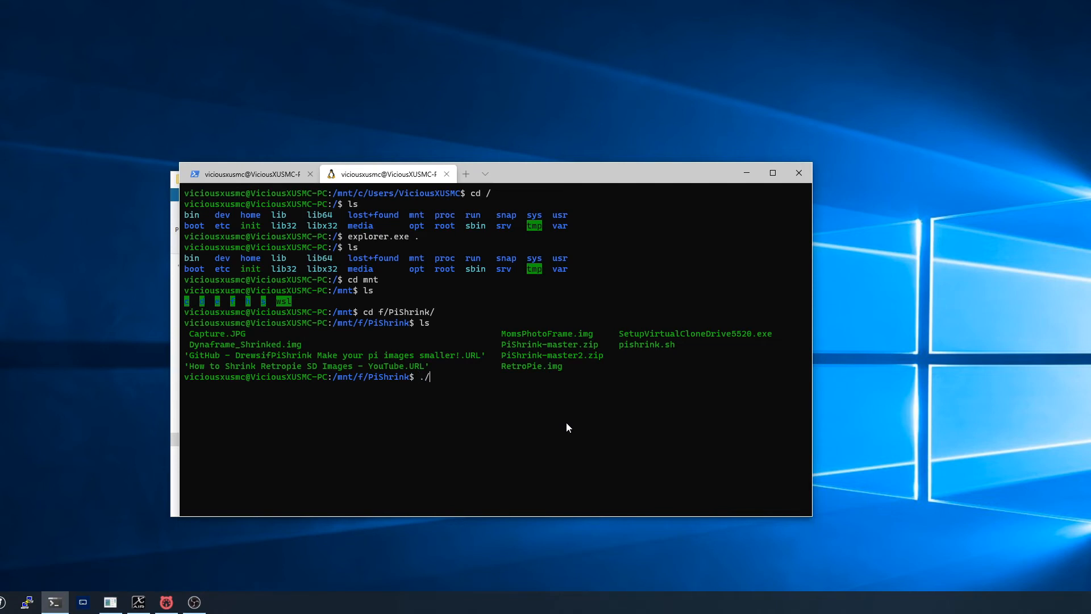
type("P")
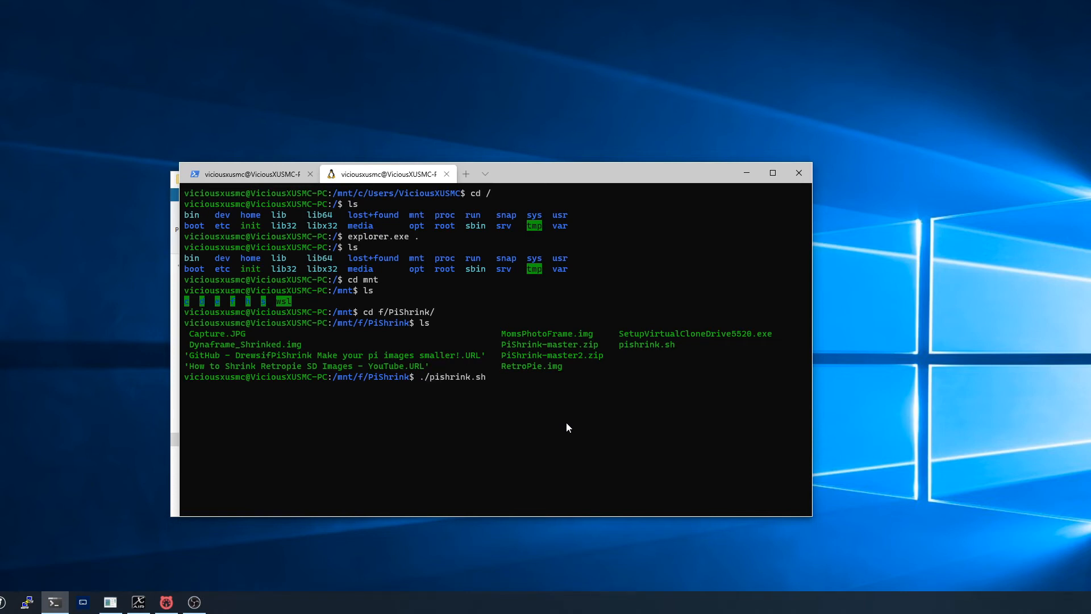
type("R")
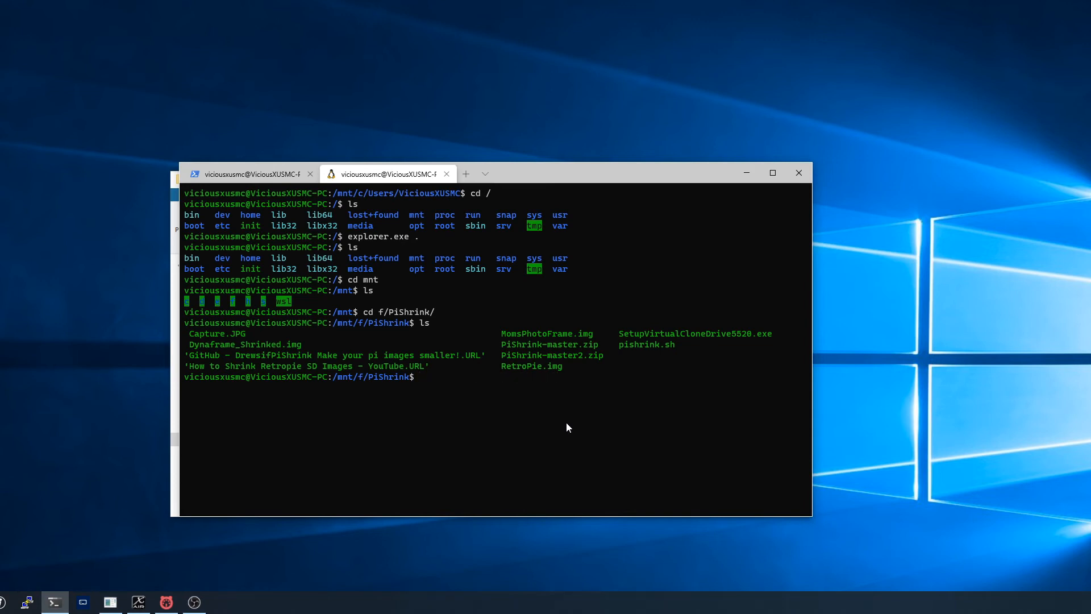
Step: Create LinuxFile.txt in /mnt/f/PiShrink with sudo touch
type("su")
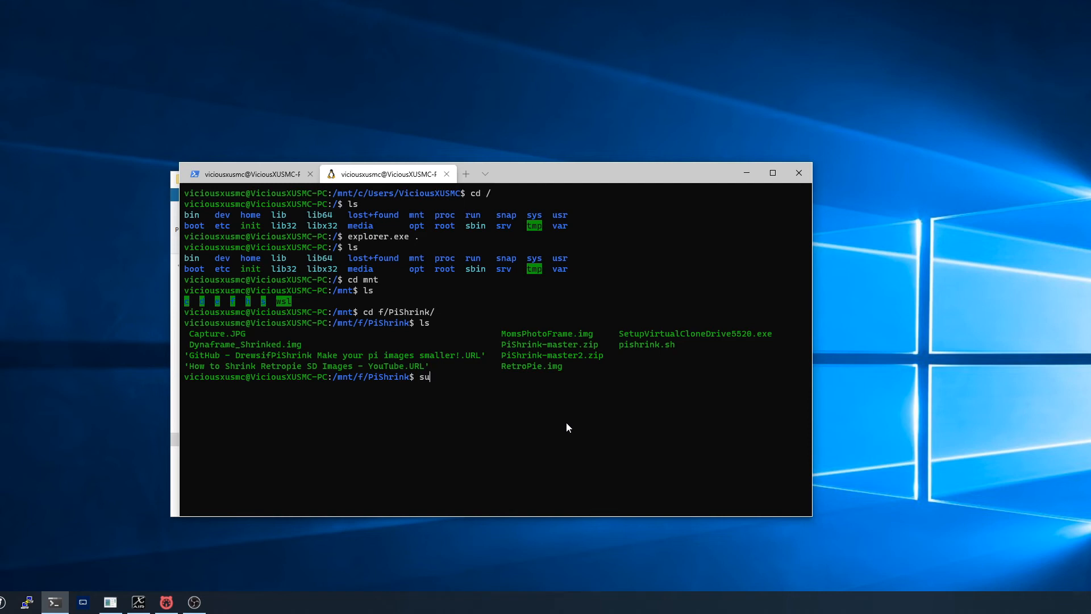
type("do touch")
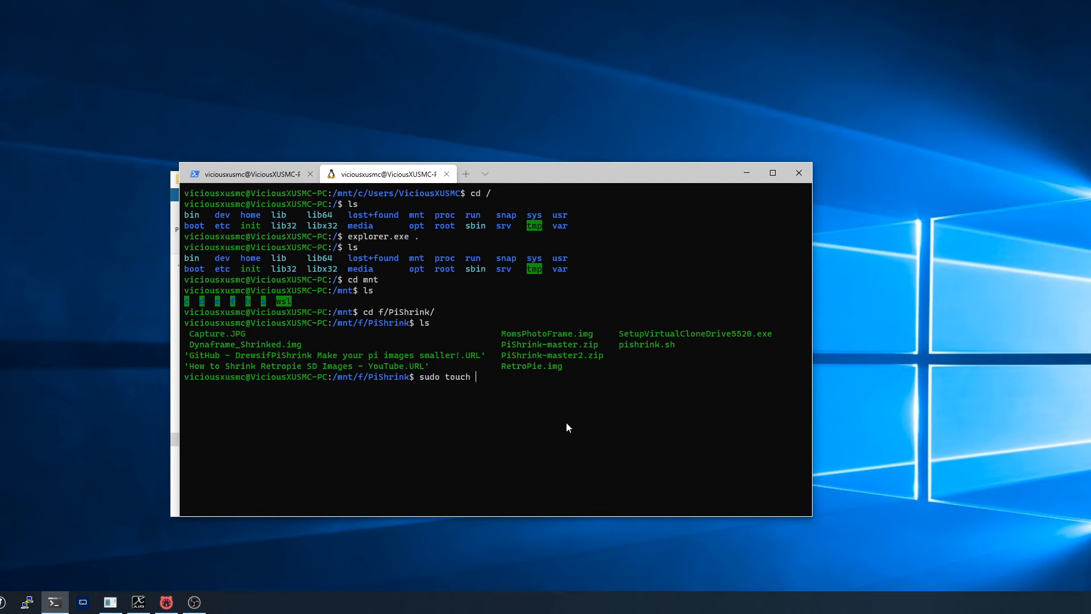
type("Linux")
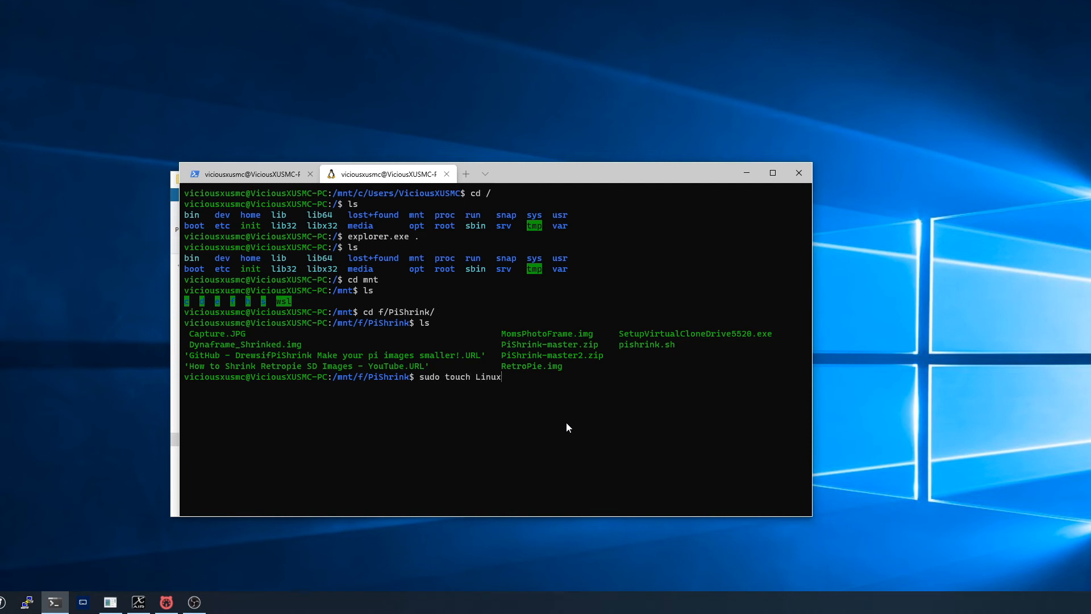
type("File.txt")
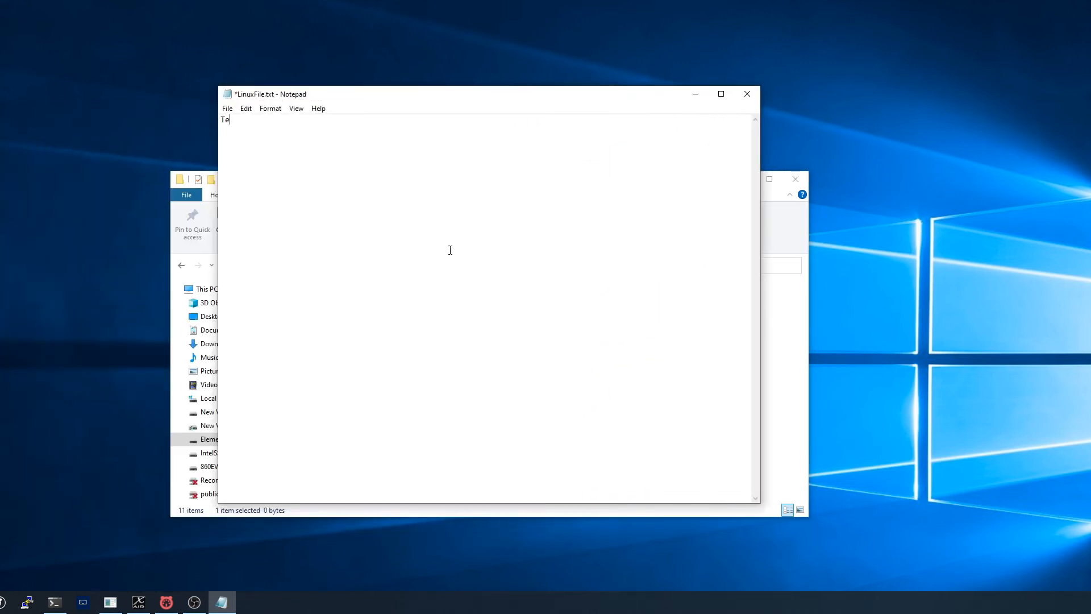
Step: Save the typed text into LinuxFile.txt and return to the Linux terminal
left_click(226, 108)
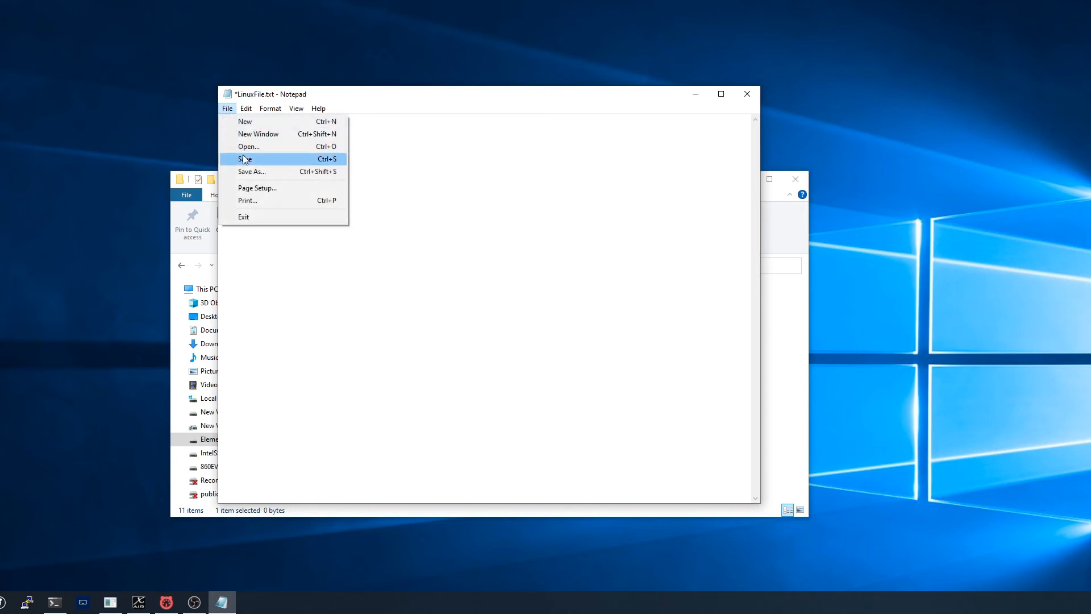
left_click(245, 159)
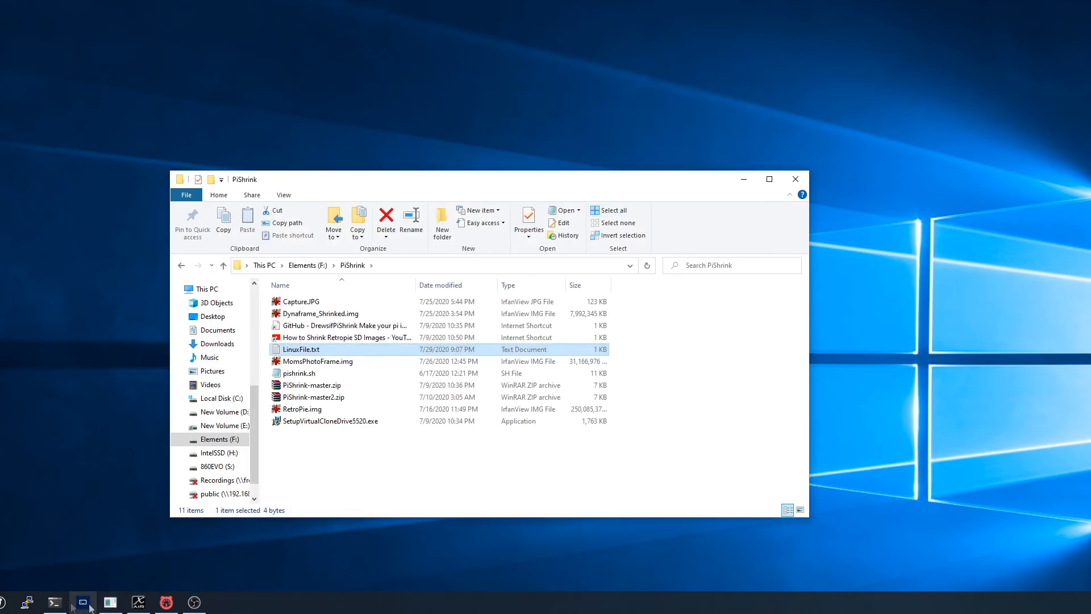
left_click(55, 602)
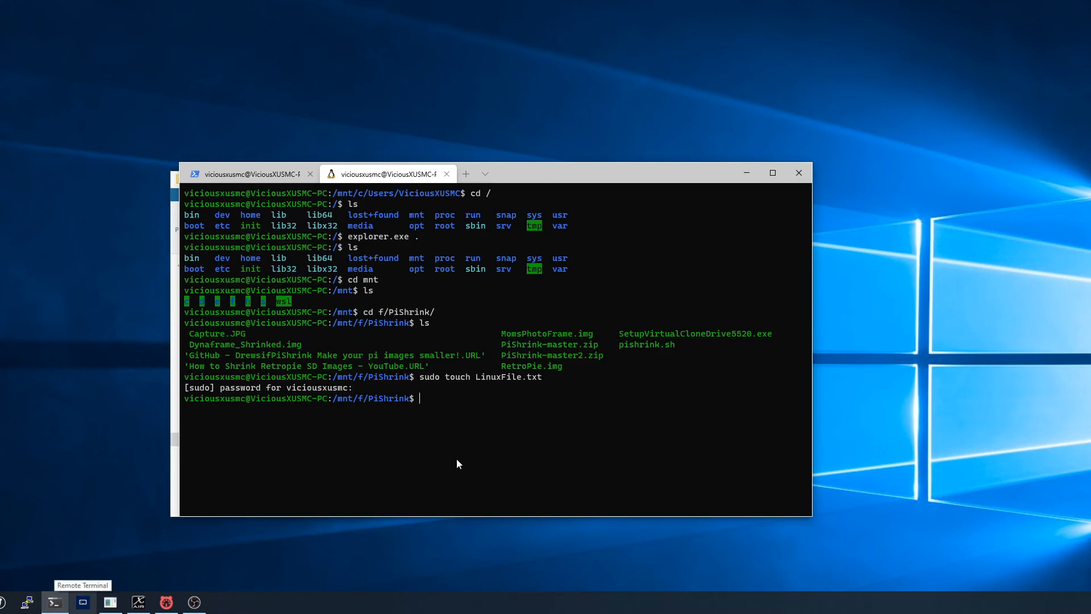
Step: Open LinuxFile.txt in nano and add text after 'Test' so it grows to 11 bytes
type("nano")
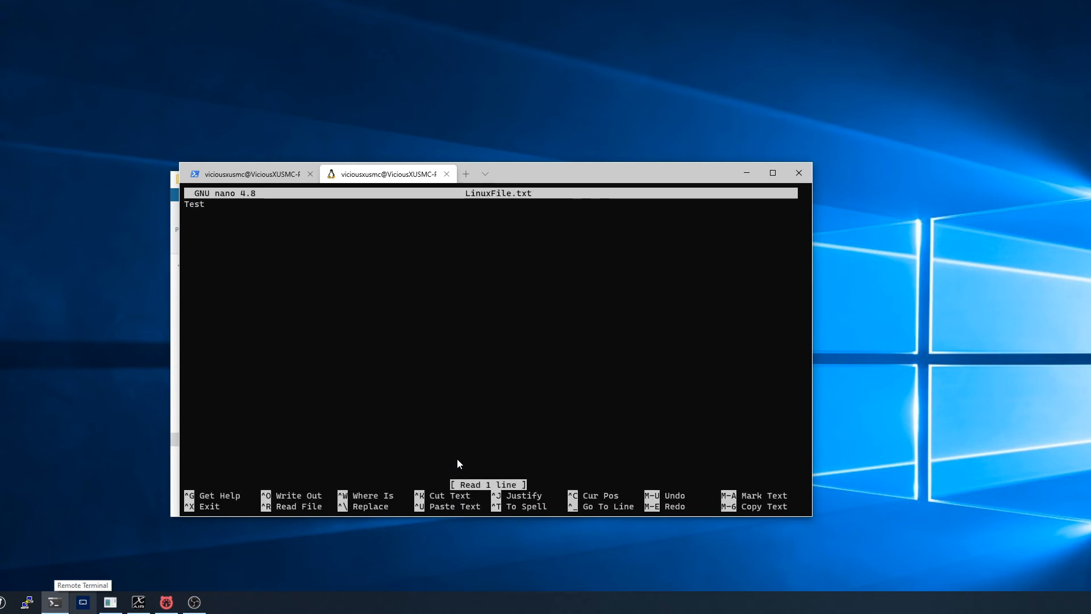
type("Tes")
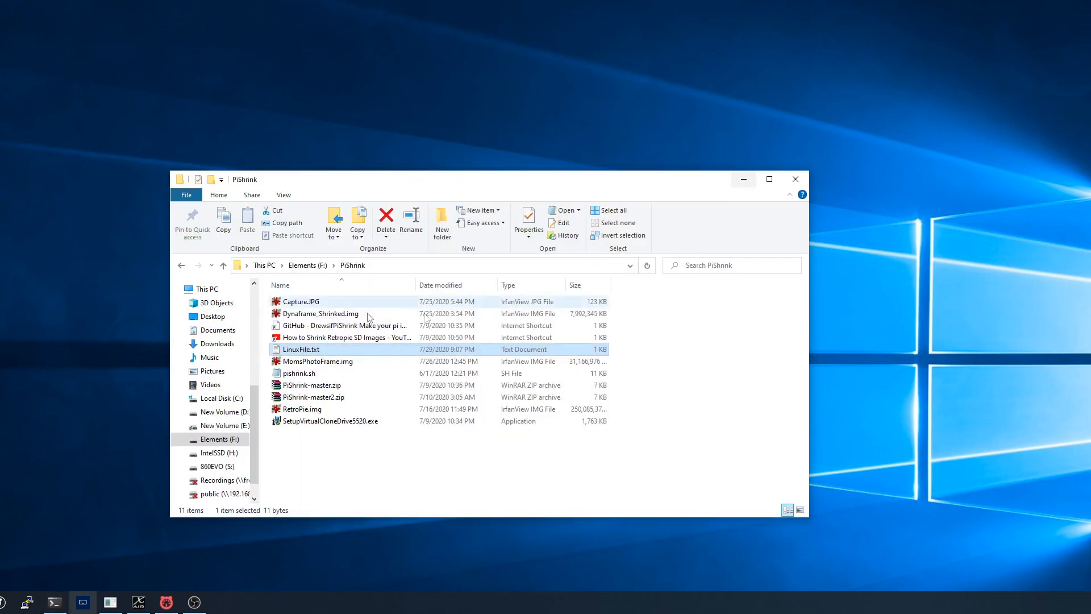
double_click(301, 349)
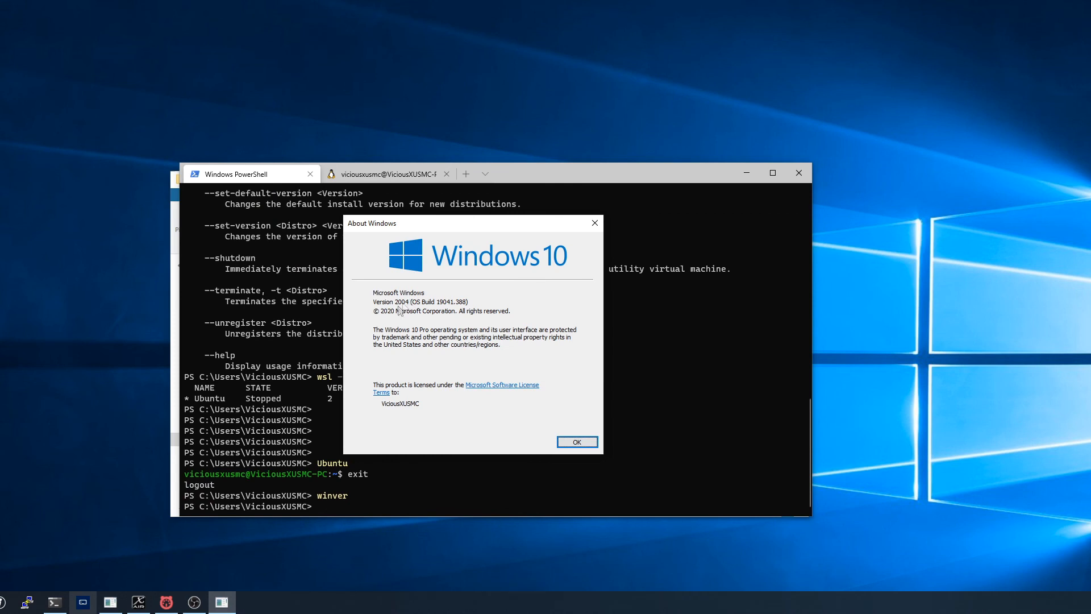
mouse_move(440, 314)
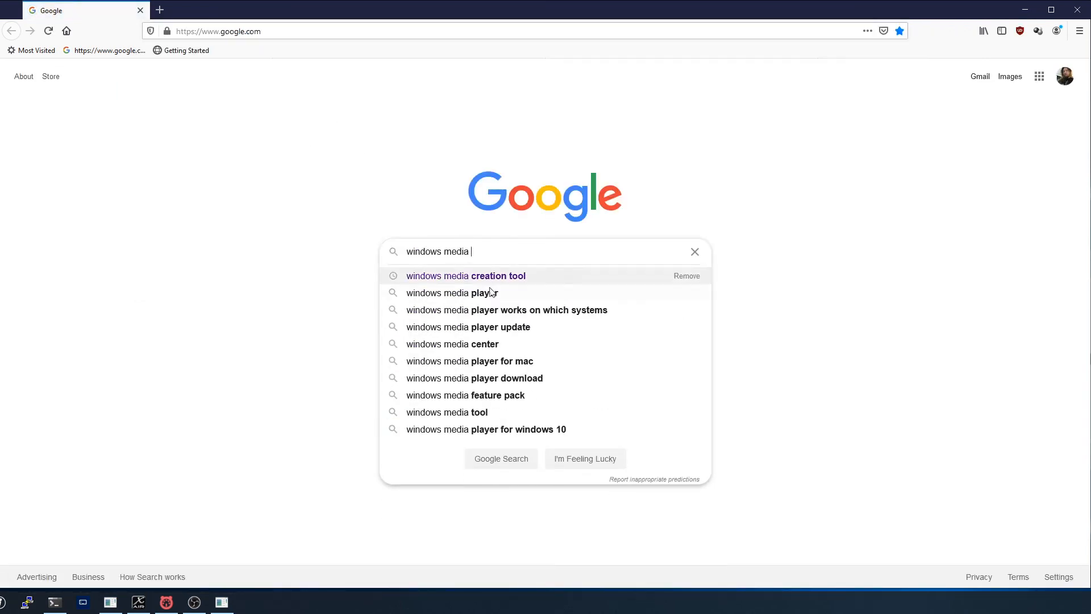
Step: Search 'windows media creation tool' and open Microsoft's Download Windows 10 Disc Image page
left_click(465, 276)
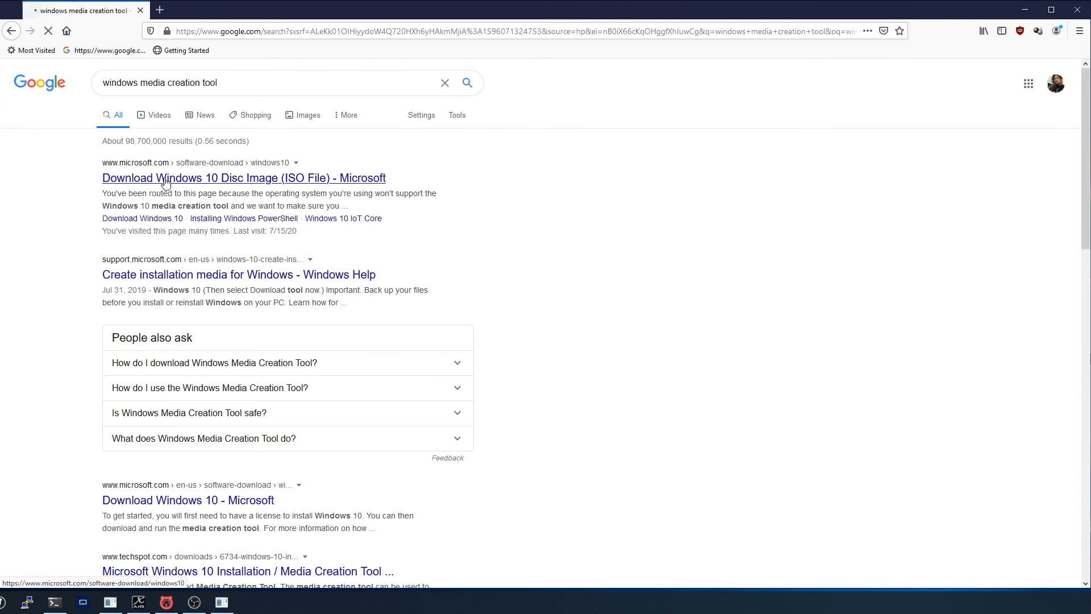
left_click(244, 177)
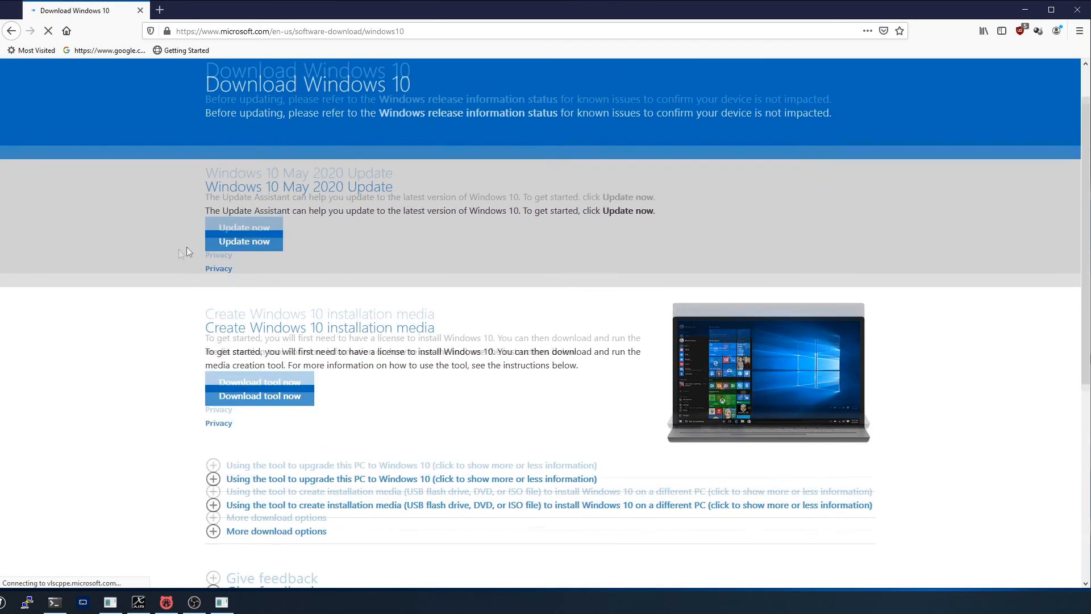
scroll("down", 3)
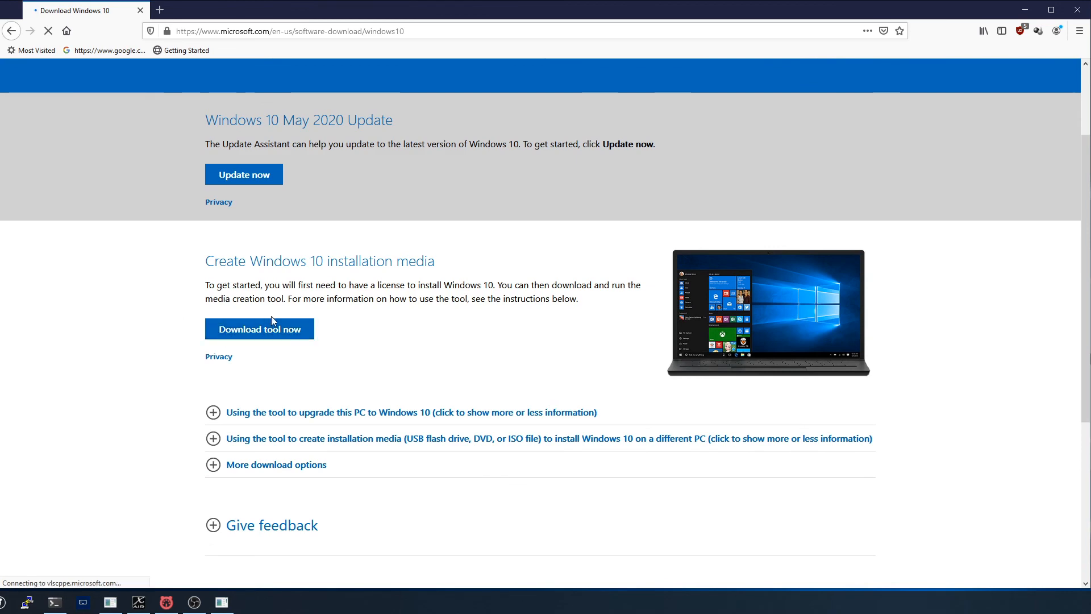
scroll("down", 3)
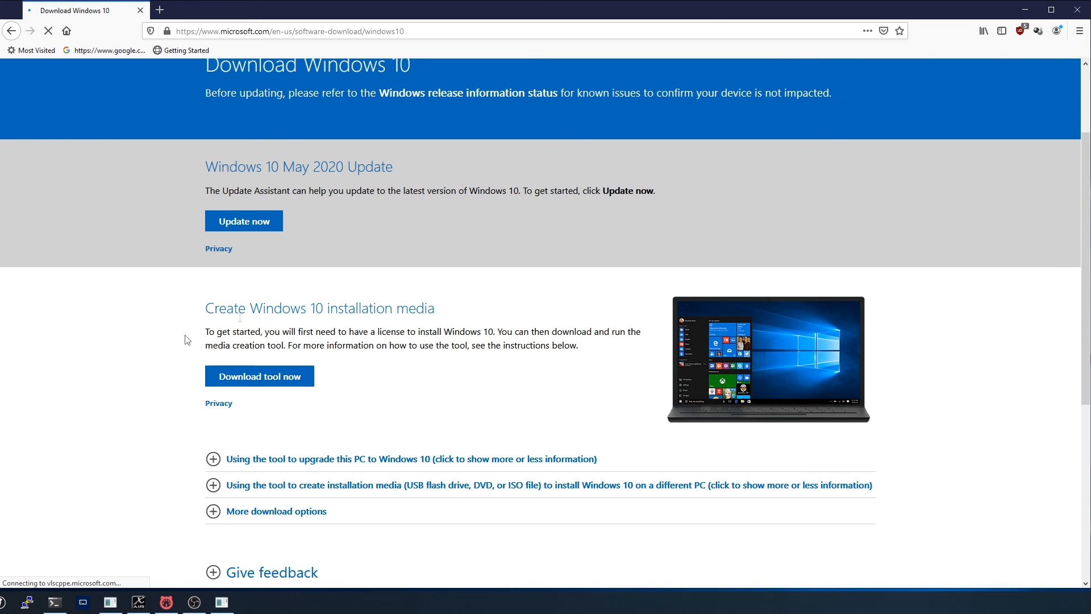
mouse_move(251, 287)
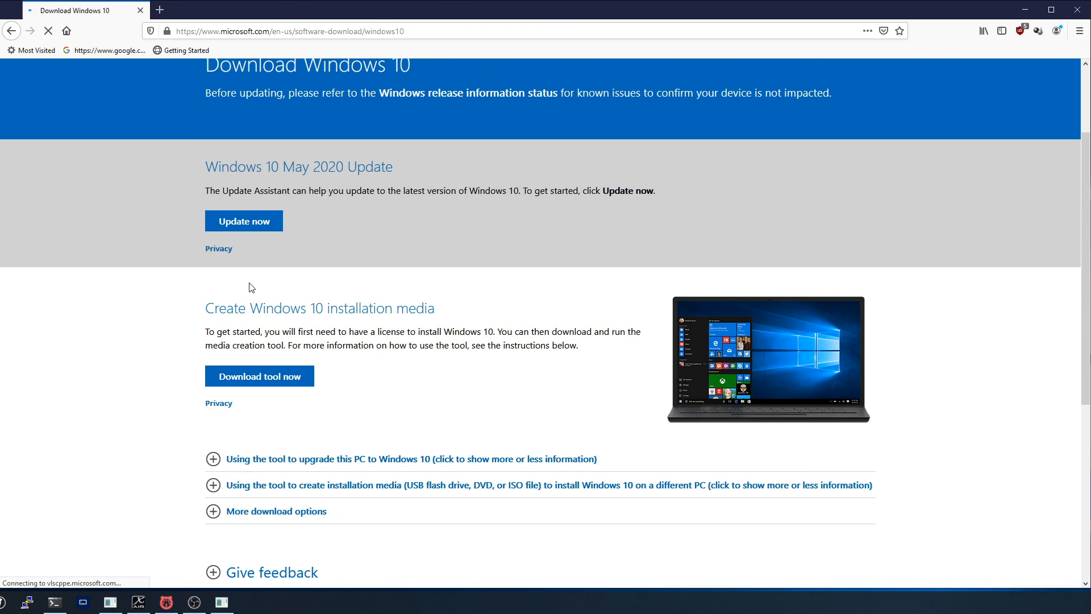